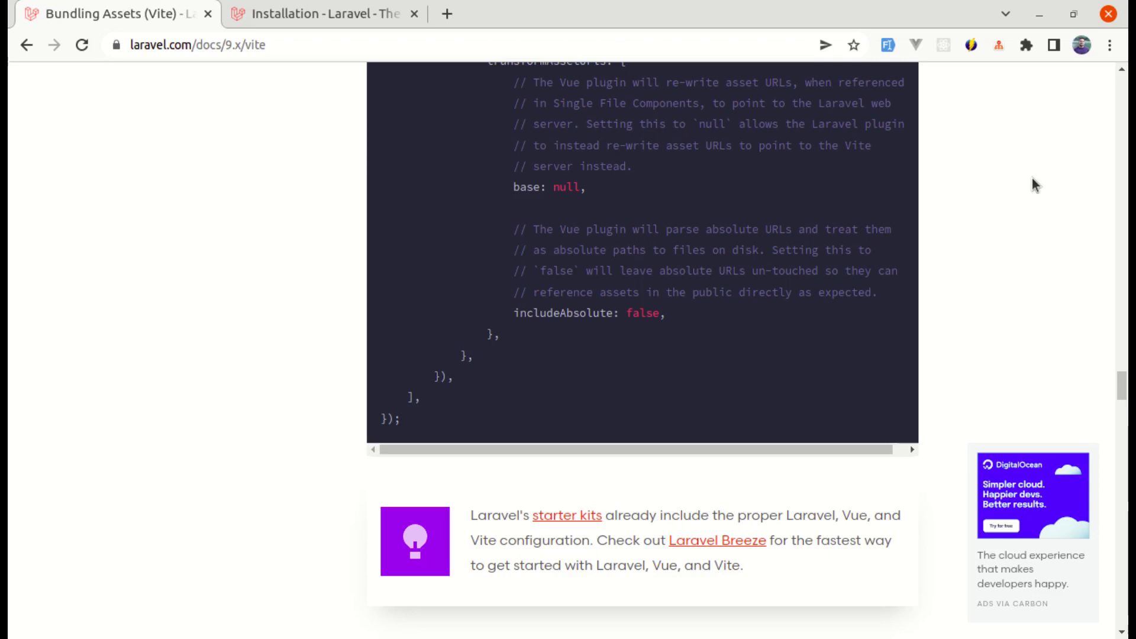
pyautogui.moveTo(400, 142)
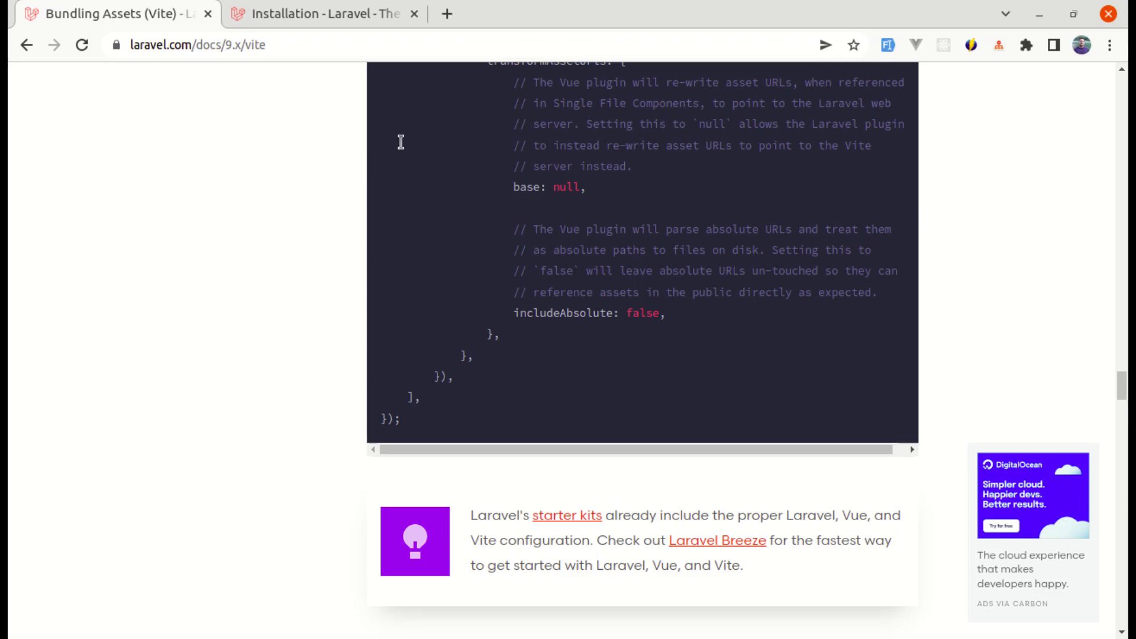
pyautogui.moveTo(602, 545)
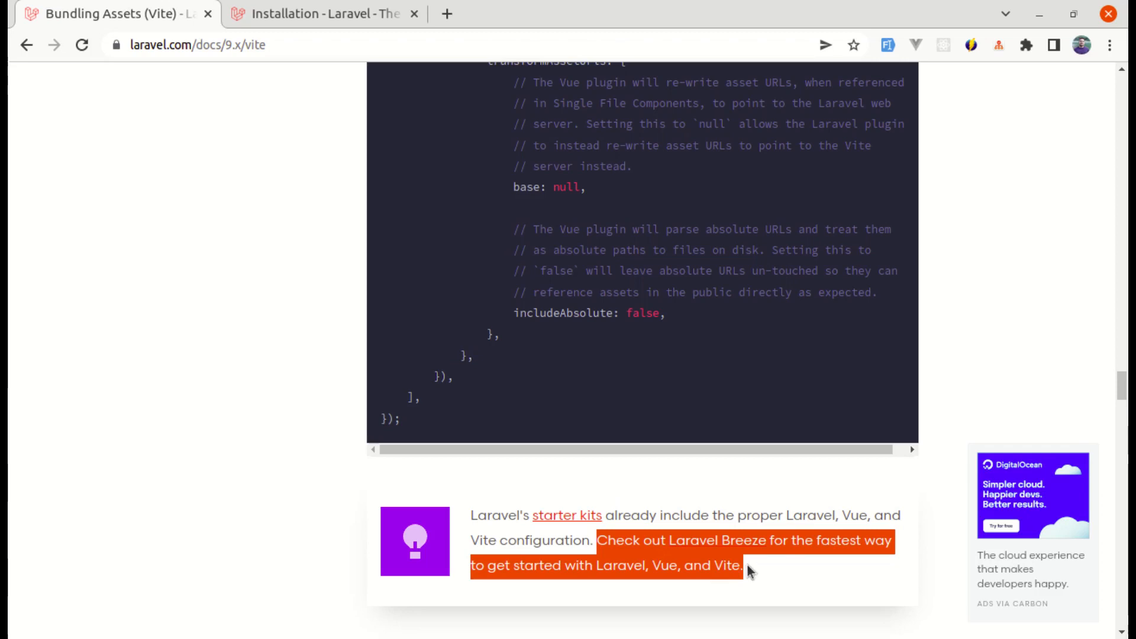
# Step: Create a new Laravel project named laravel-vite with the laravel new command
pyautogui.click(746, 571)
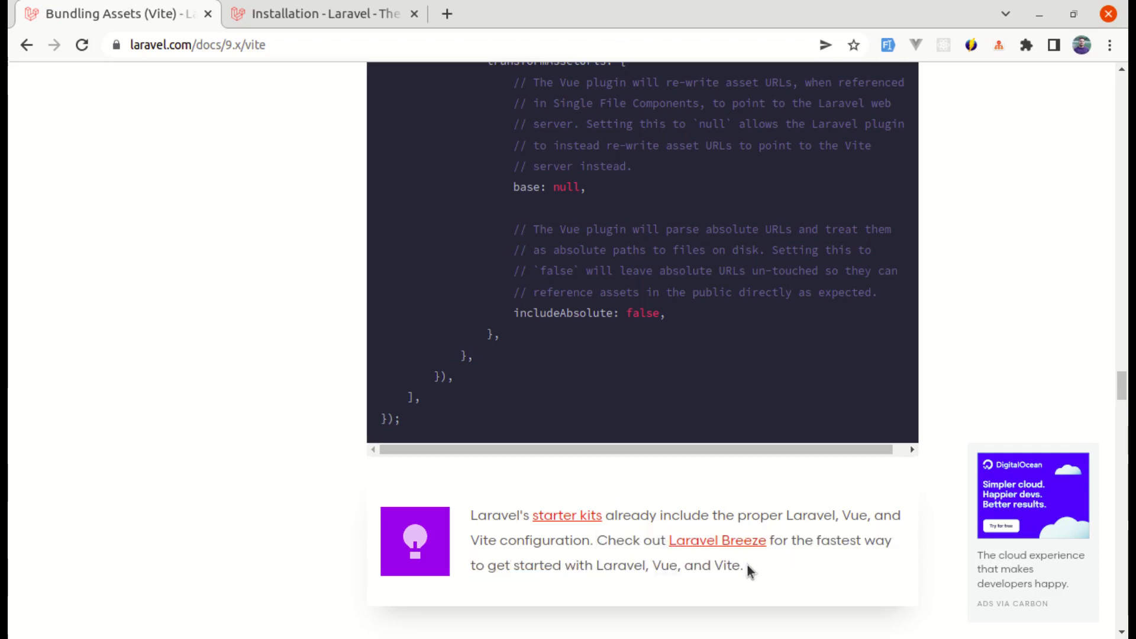
pyautogui.moveTo(333, 391)
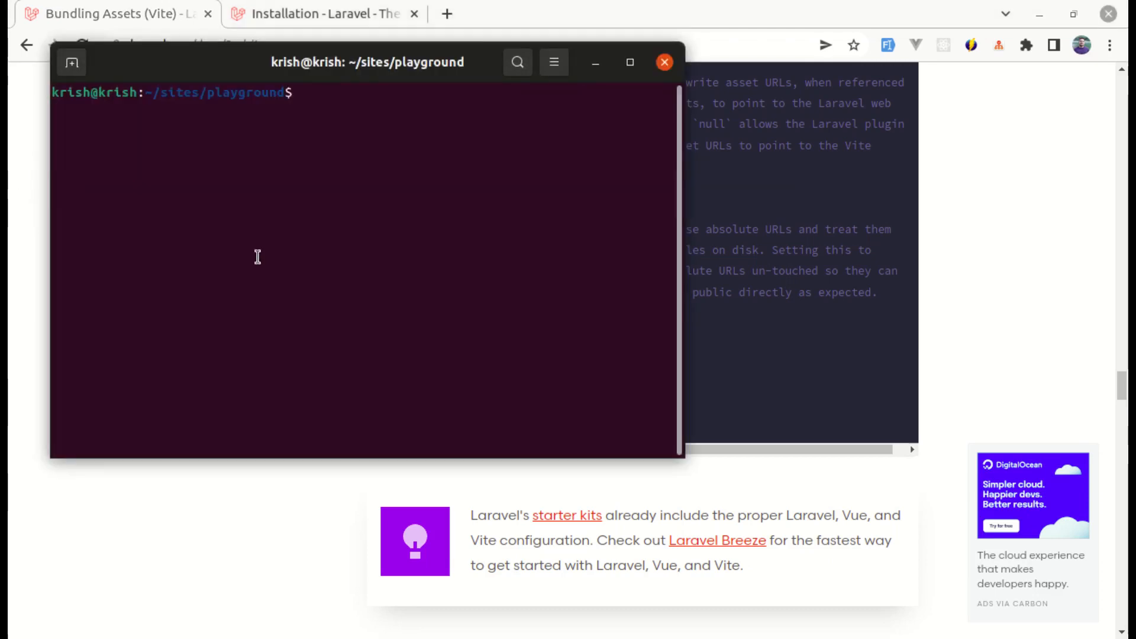
pyautogui.write('laravel new')
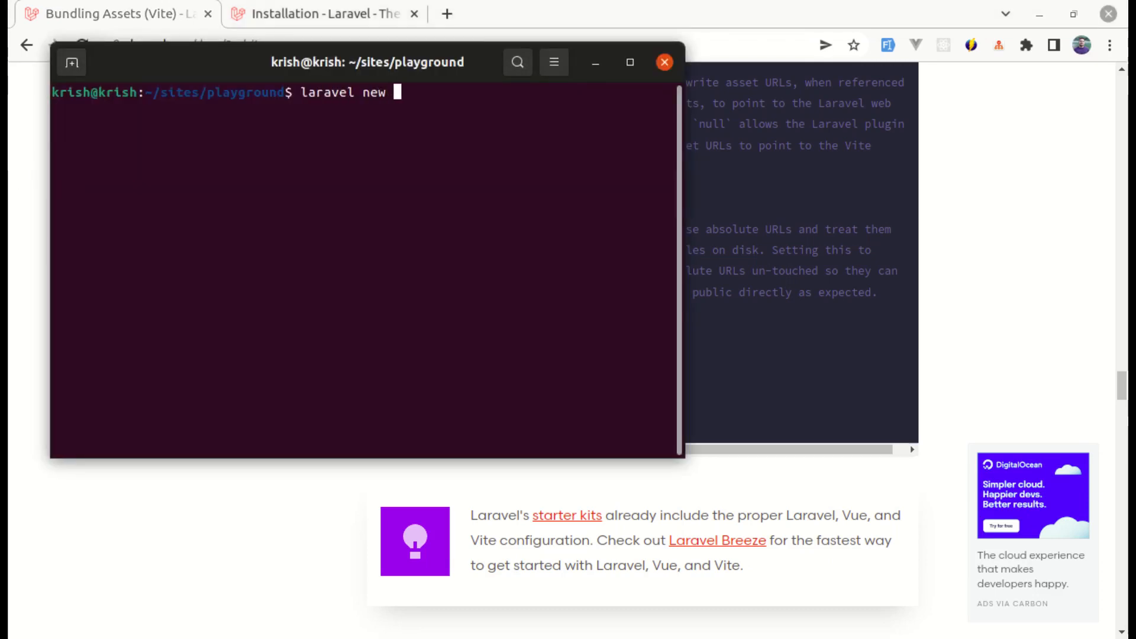
pyautogui.write('laravel')
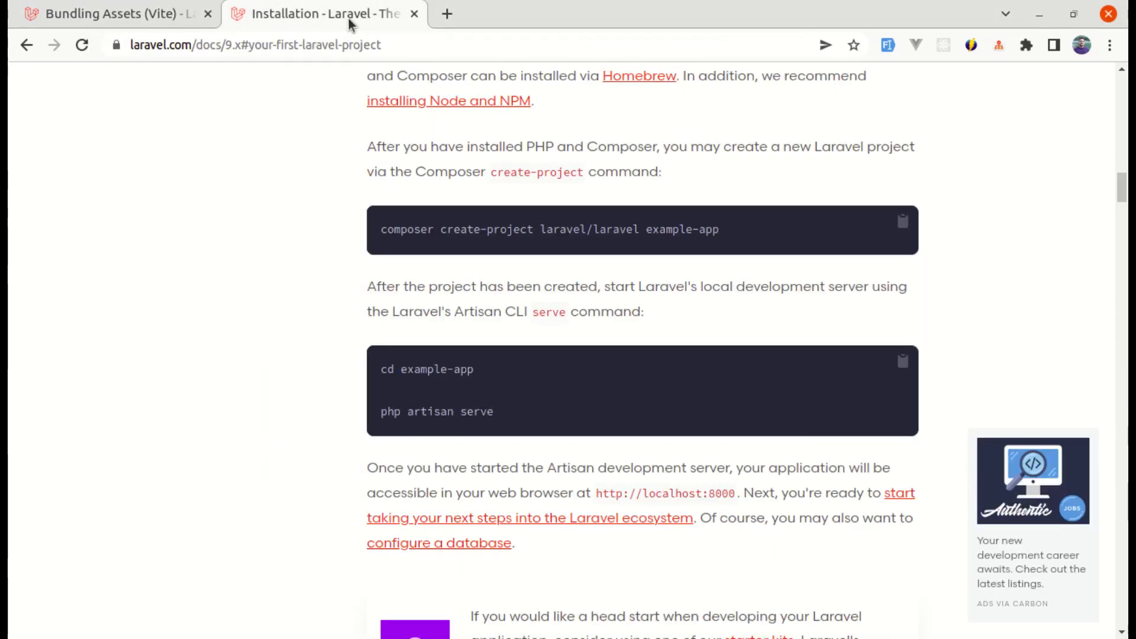
pyautogui.moveTo(527, 233)
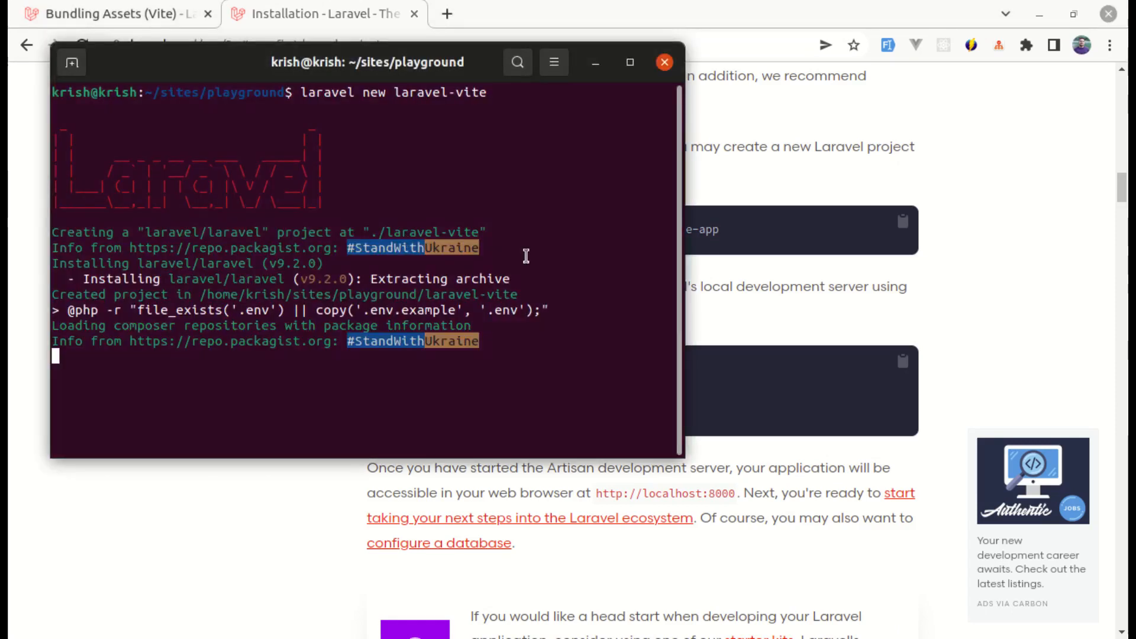
# Step: Change into the laravel-vite/ project directory
pyautogui.write('cd')
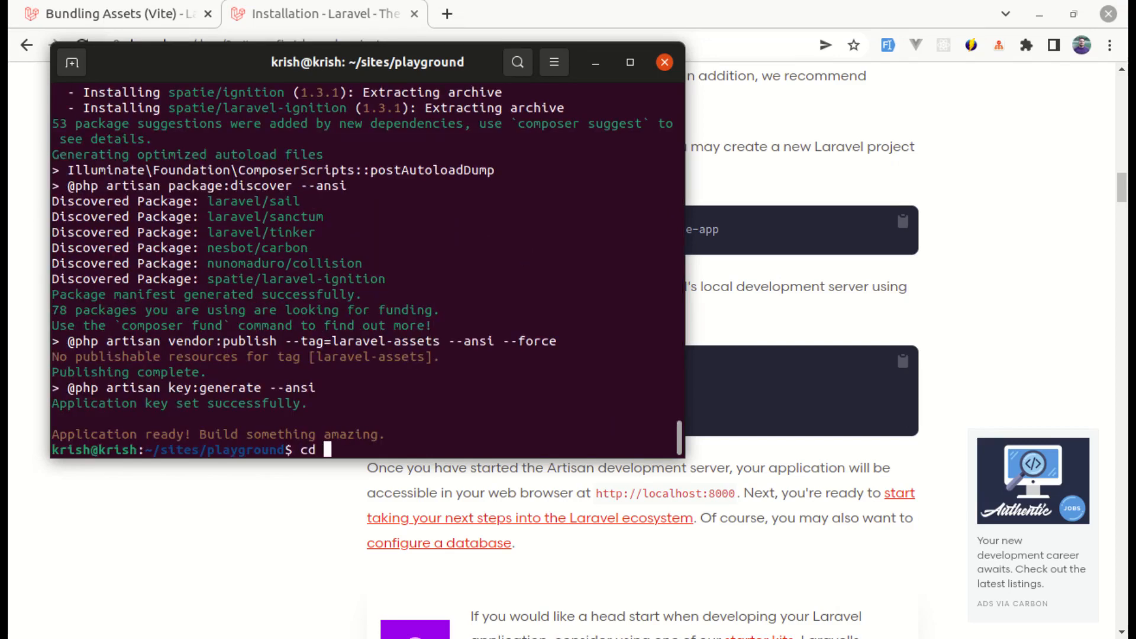
pyautogui.write('laravel-vite/')
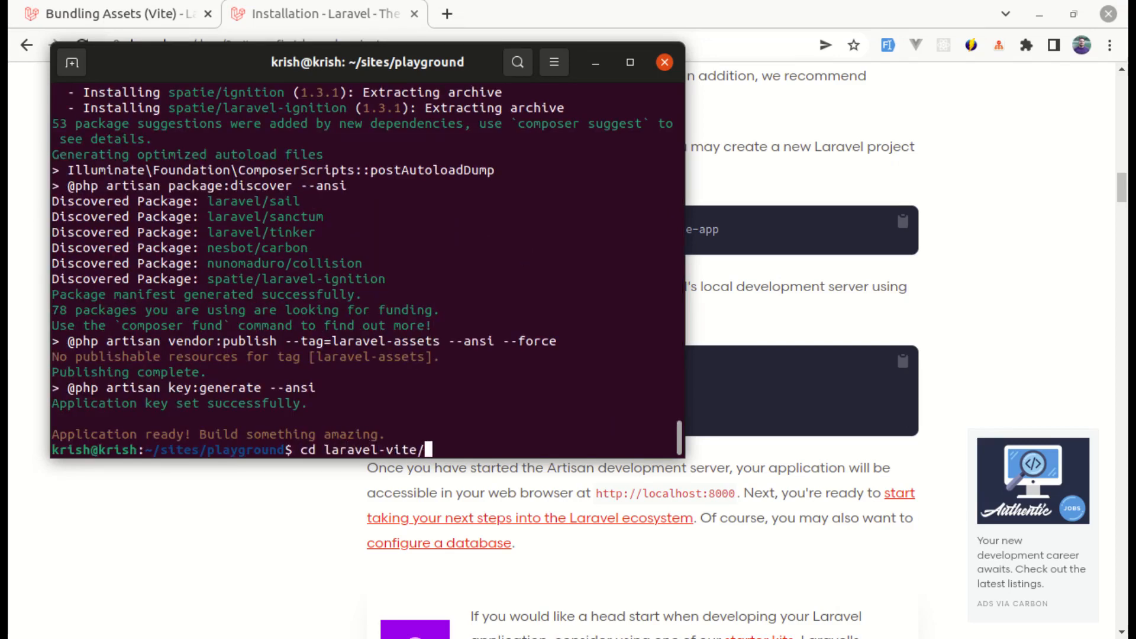
pyautogui.press('Return')
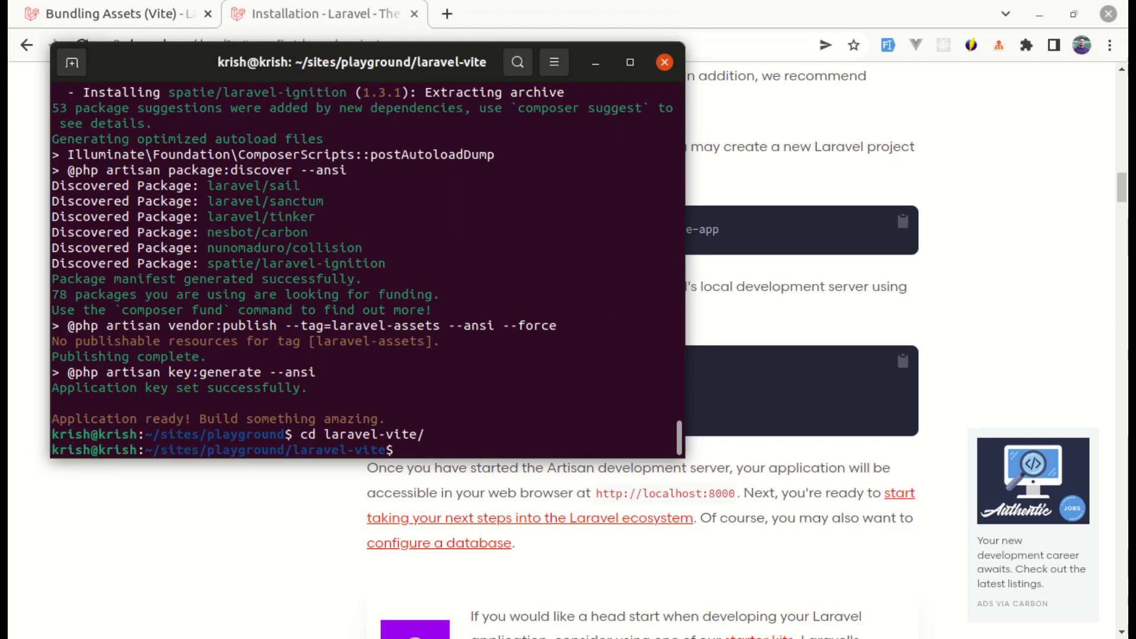
# Step: Add the package with composer require laravel/breeze
pyautogui.write('composer r')
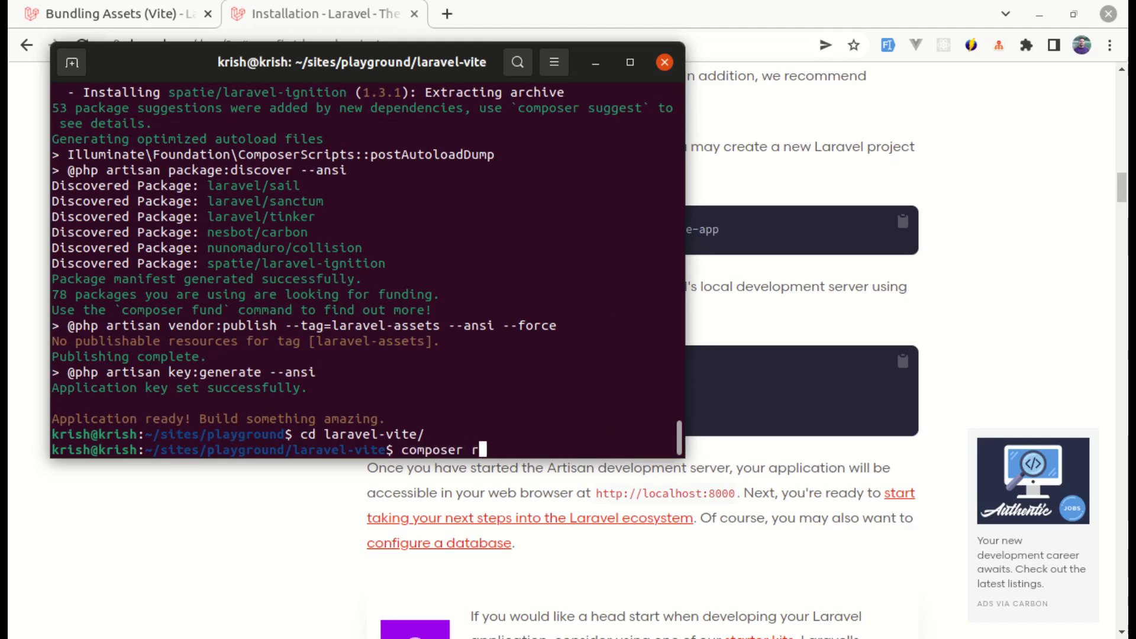
pyautogui.write('equire laravel/')
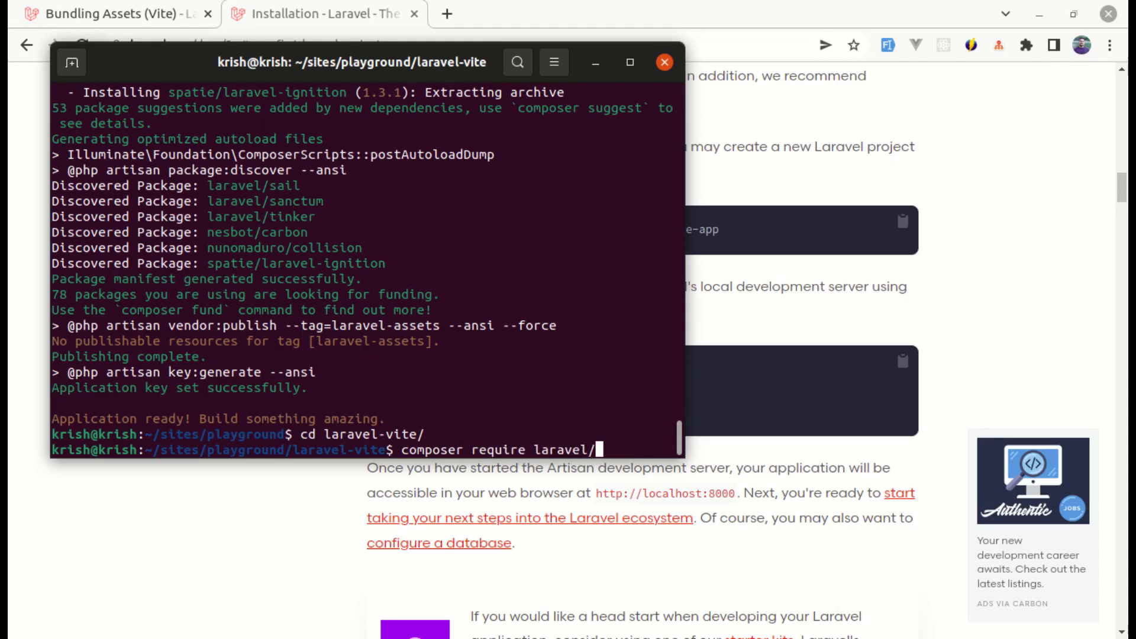
pyautogui.write('breeze')
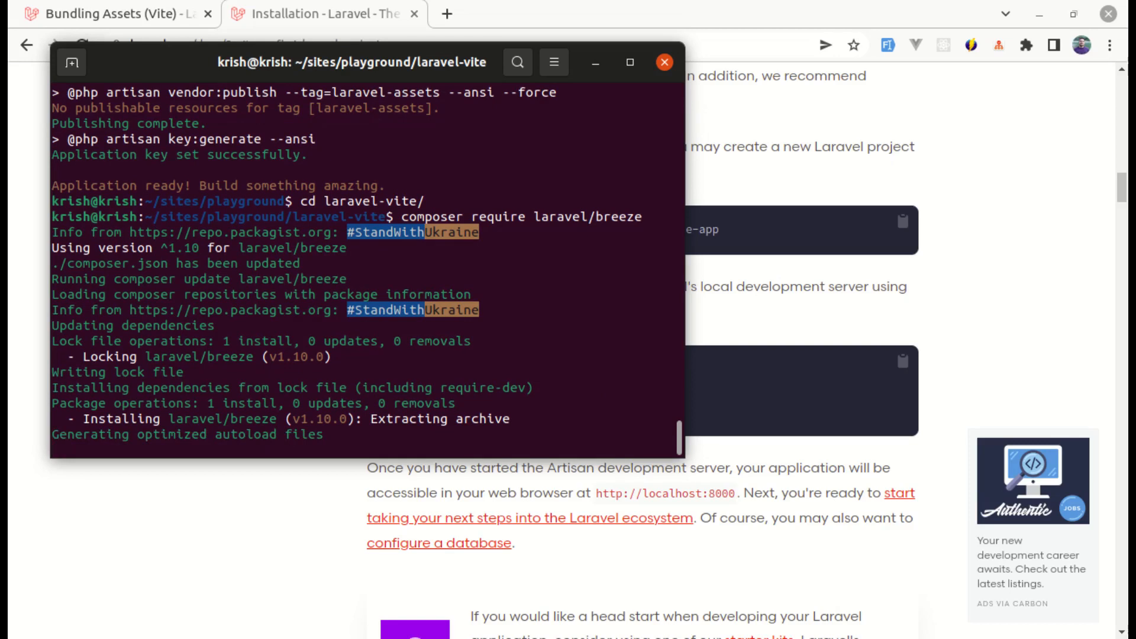
# Step: Follow the Laravel Breeze link from the Vite bundling docs in Chrome
pyautogui.click(662, 62)
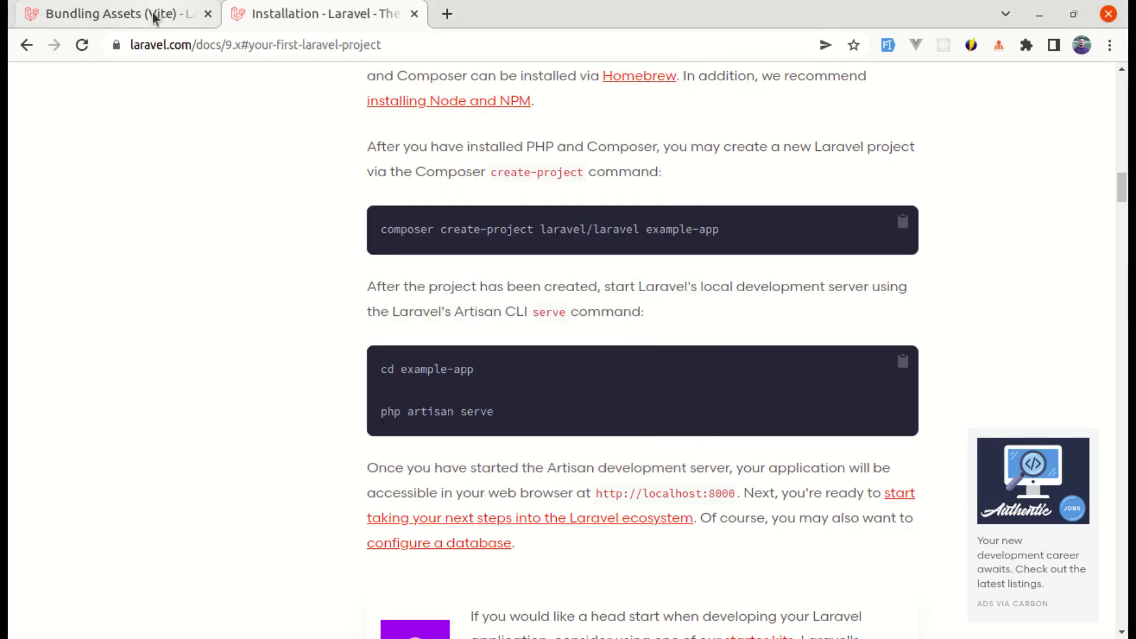
pyautogui.click(109, 13)
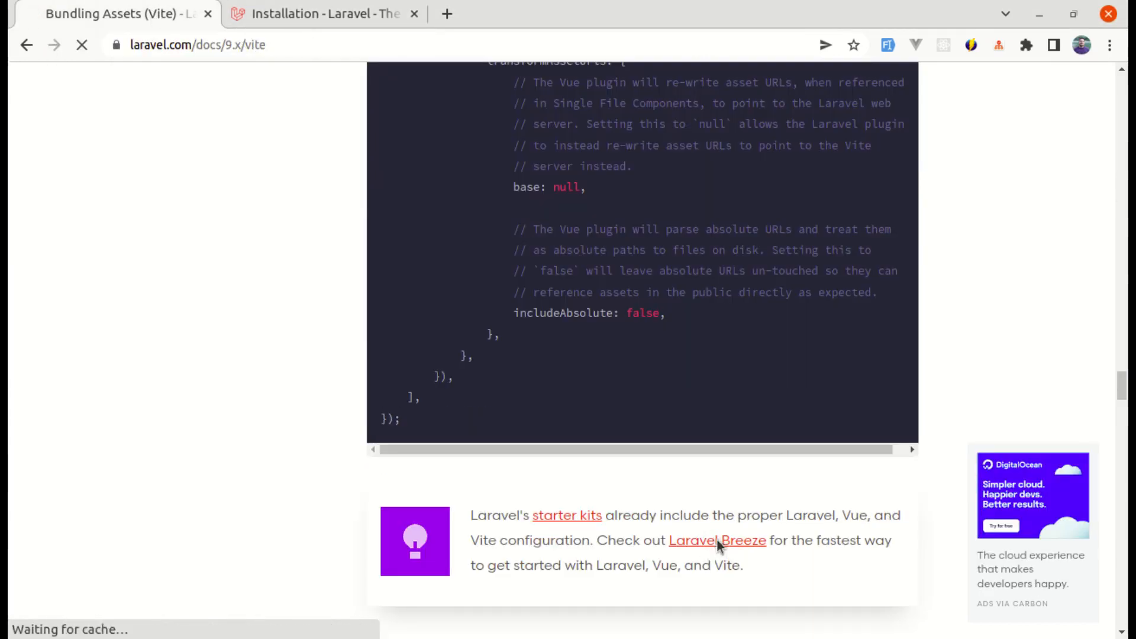
pyautogui.click(716, 540)
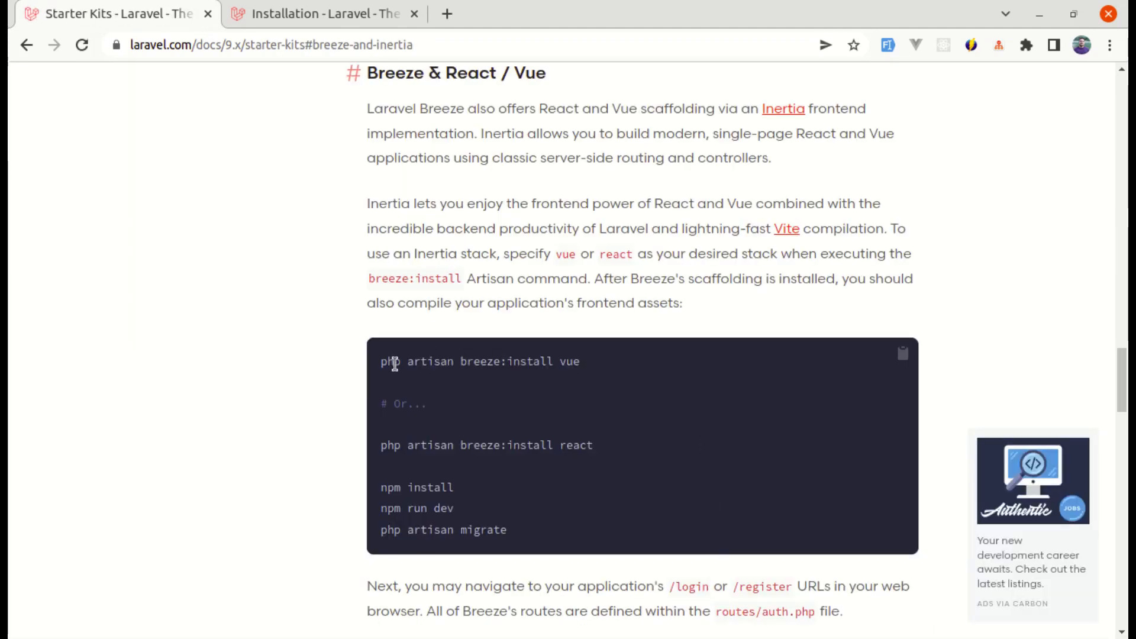
# Step: Select the 'php artisan breeze:install vue' command on the Starter Kits page
pyautogui.doubleClick(478, 361)
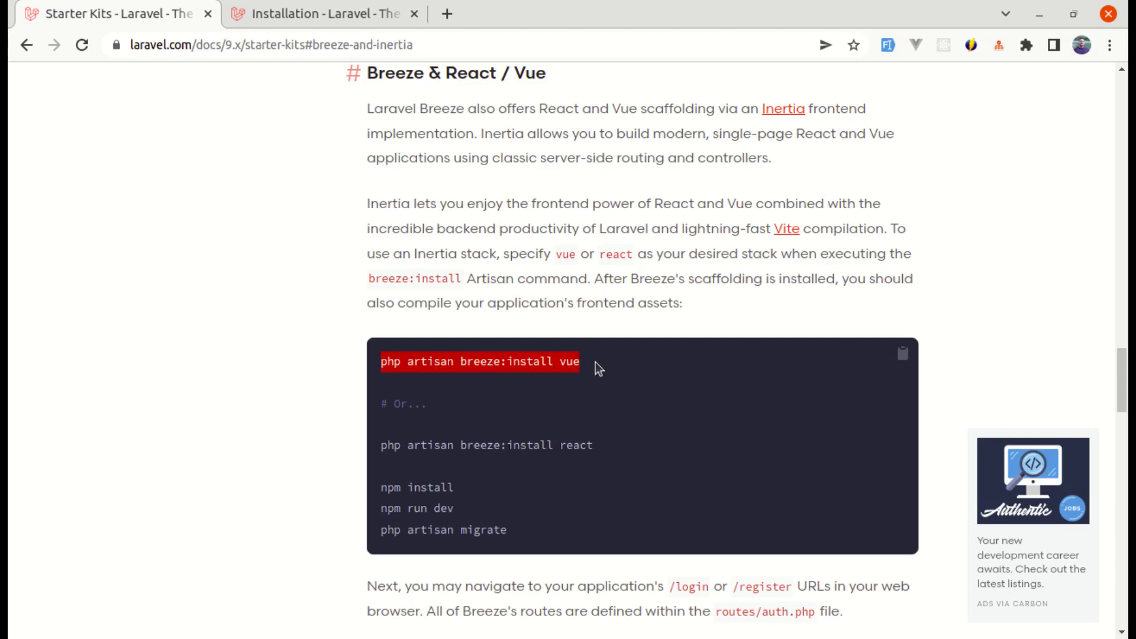
pyautogui.moveTo(610, 368)
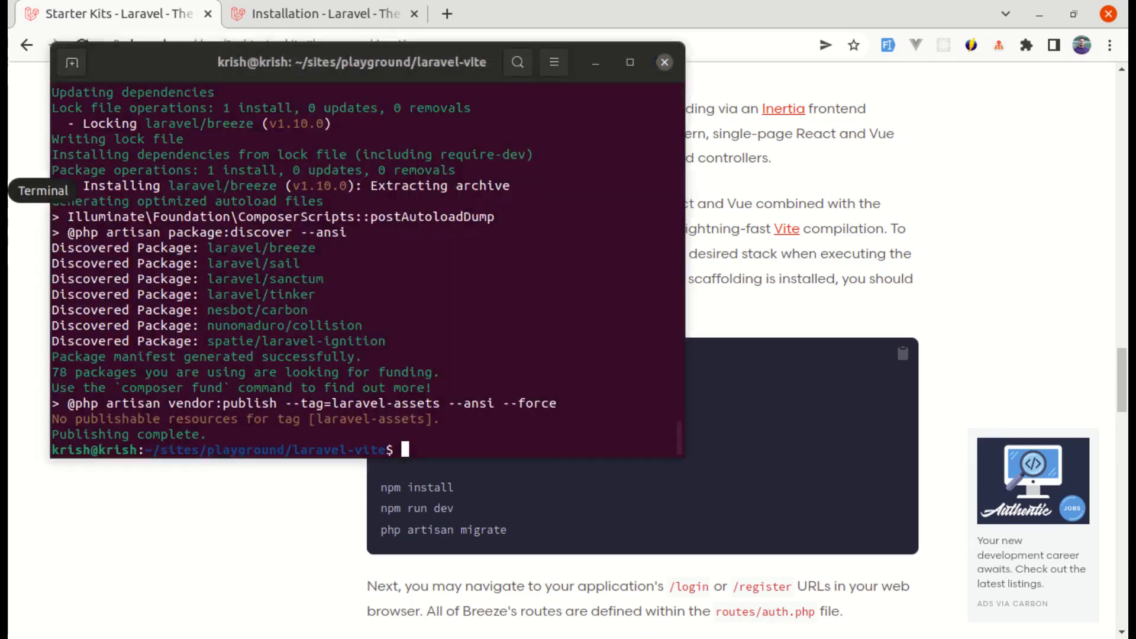
# Step: Run 'php artisan breeze:install vue', then run 'npm install'
pyautogui.write('php artisan breeze:install vue')
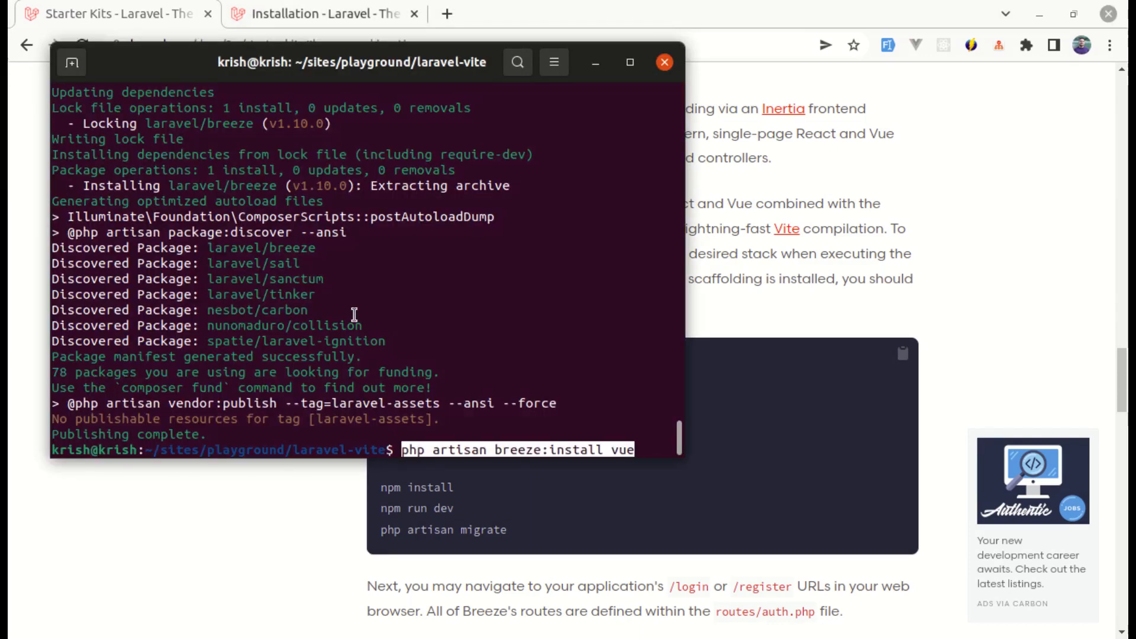
pyautogui.press('Return')
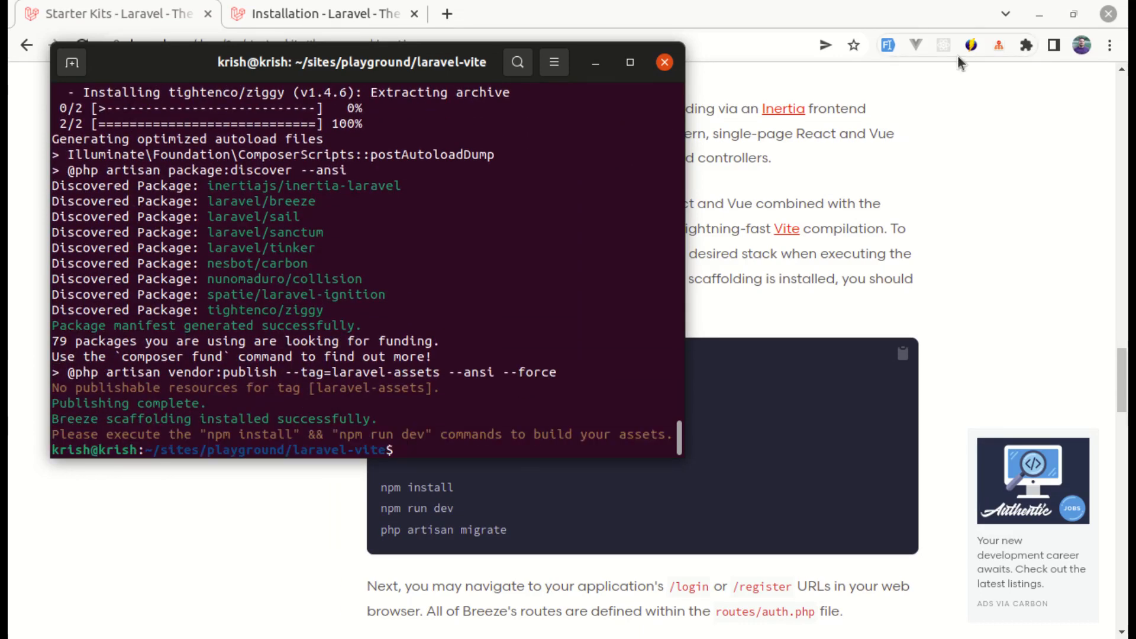
pyautogui.write('npm')
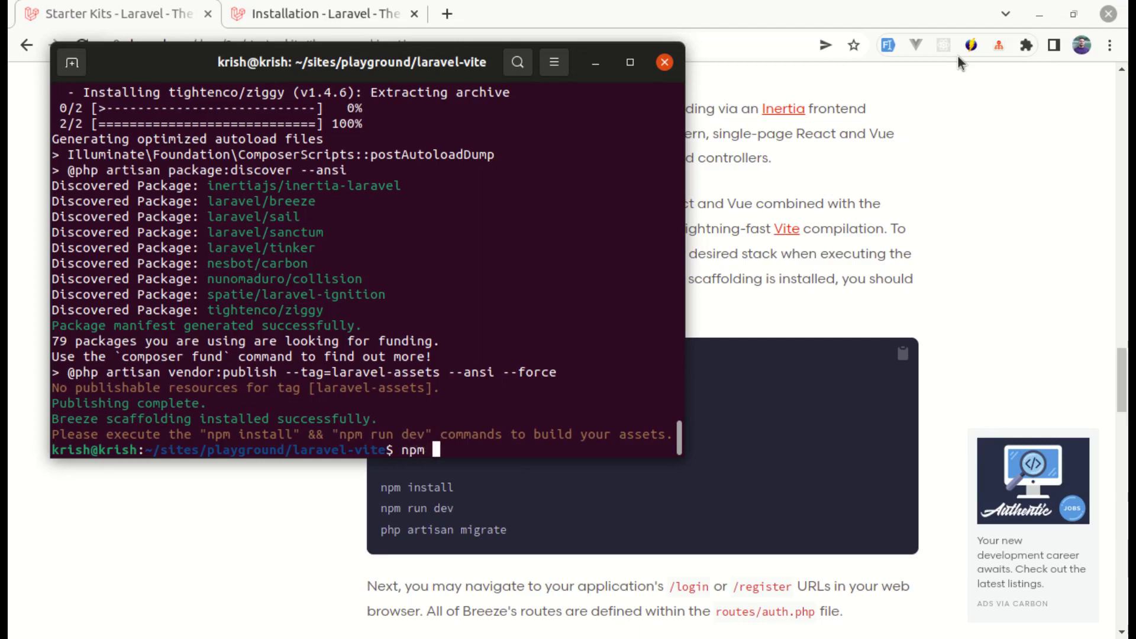
pyautogui.write('install')
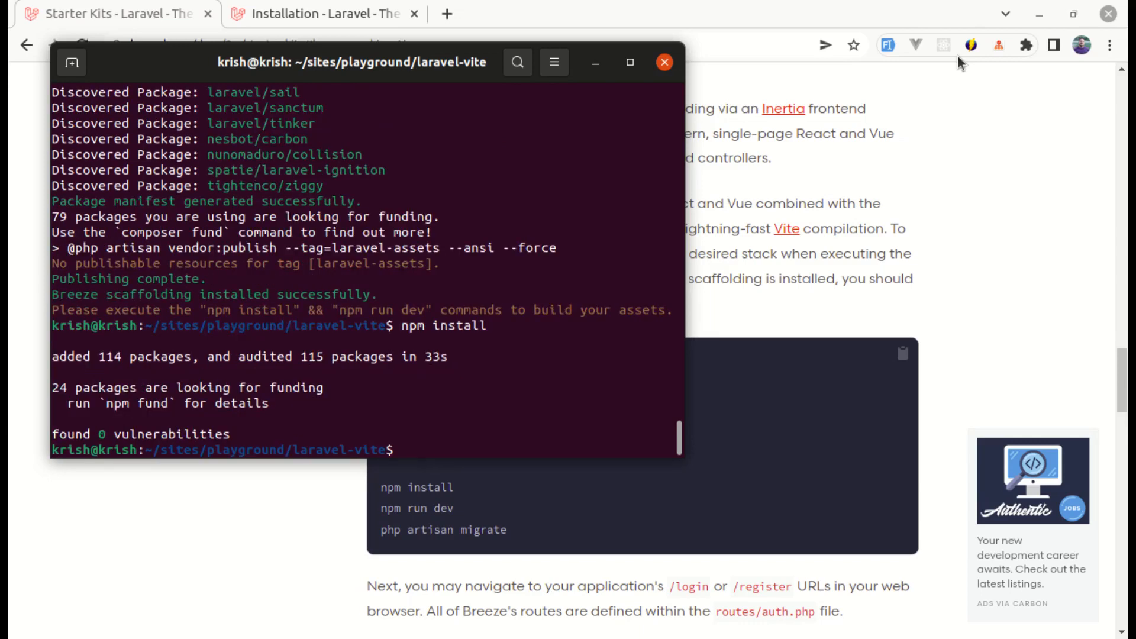
pyautogui.write('npm run d')
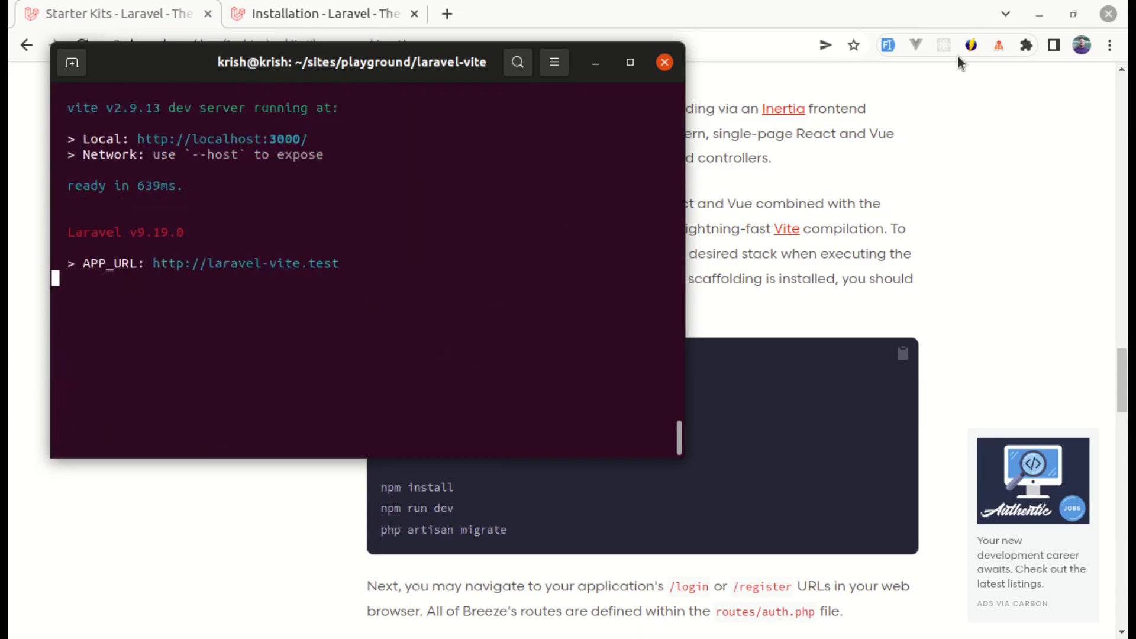
pyautogui.moveTo(400, 93)
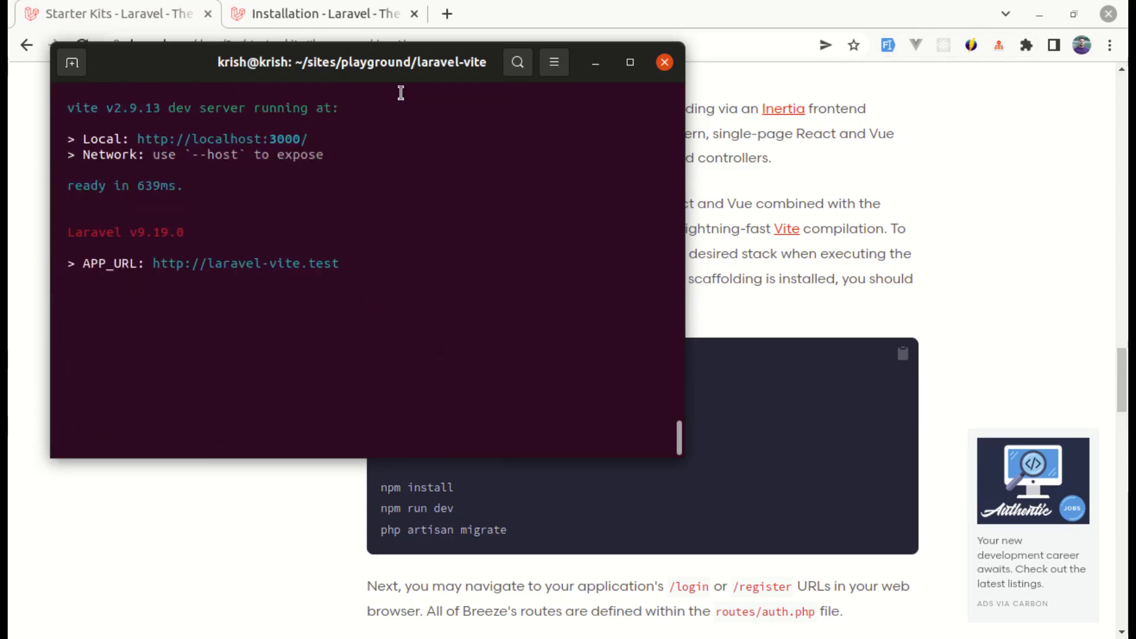
pyautogui.moveTo(159, 109)
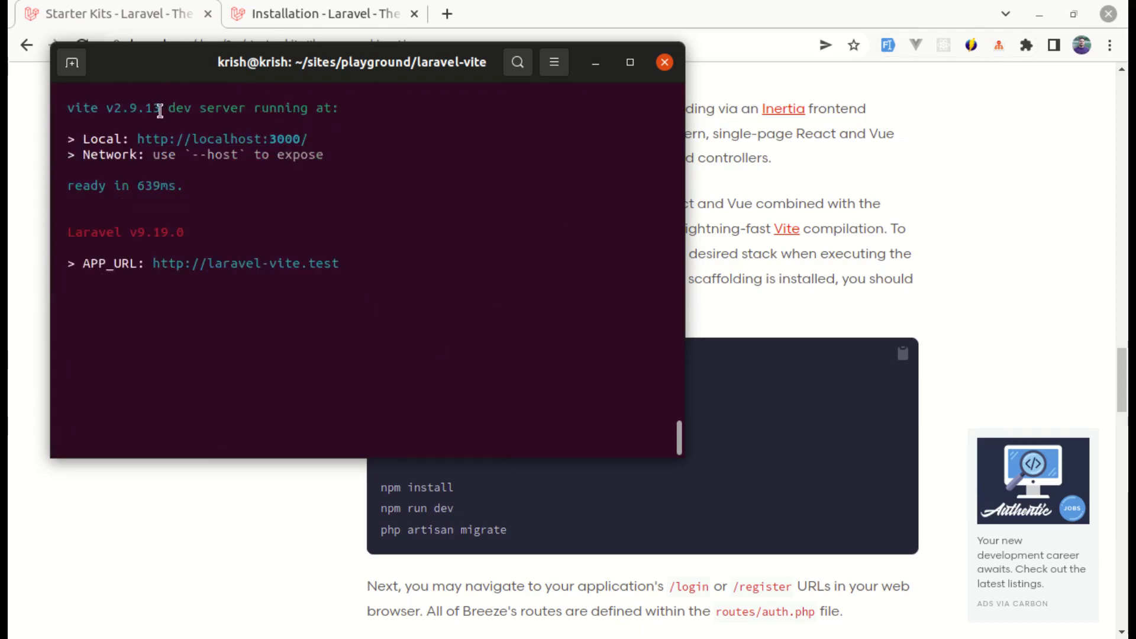
pyautogui.moveTo(278, 149)
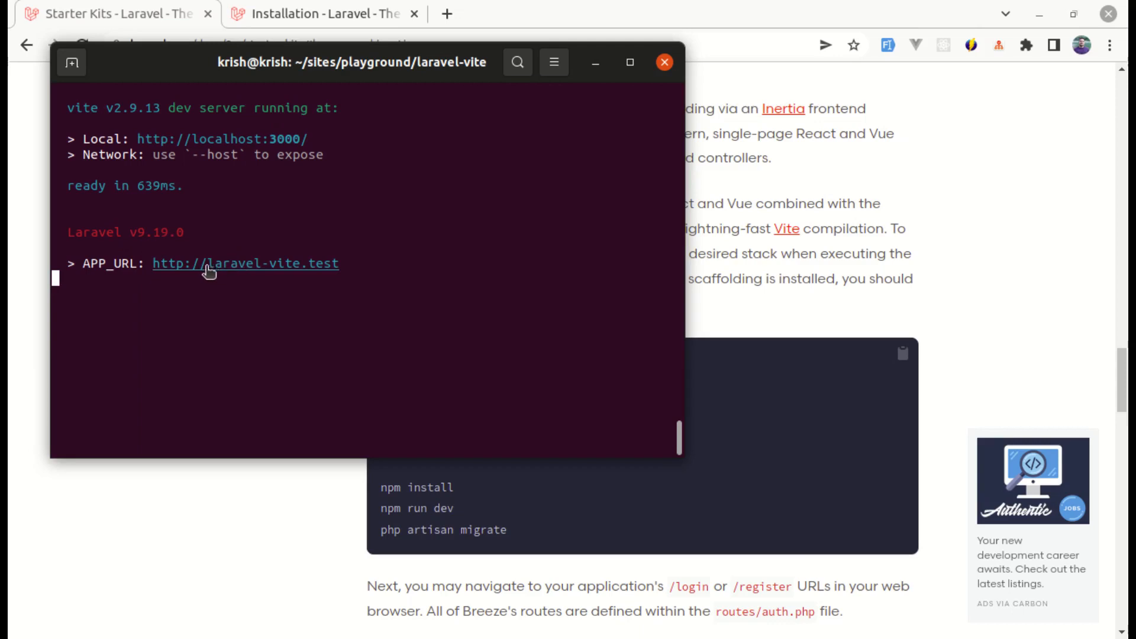
pyautogui.moveTo(310, 273)
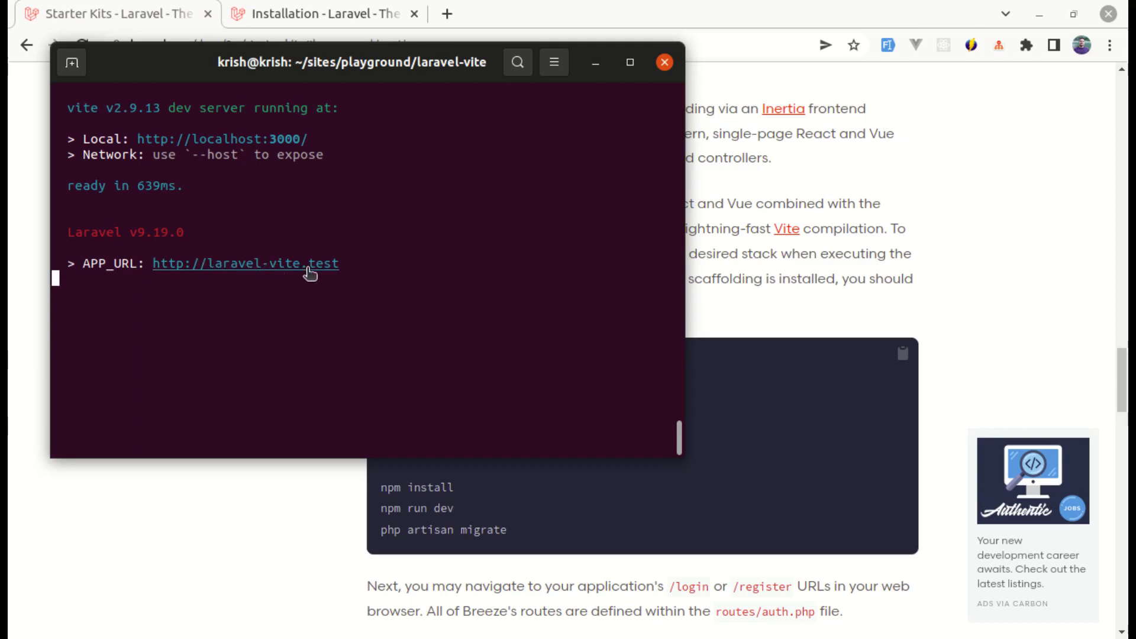
pyautogui.moveTo(281, 139)
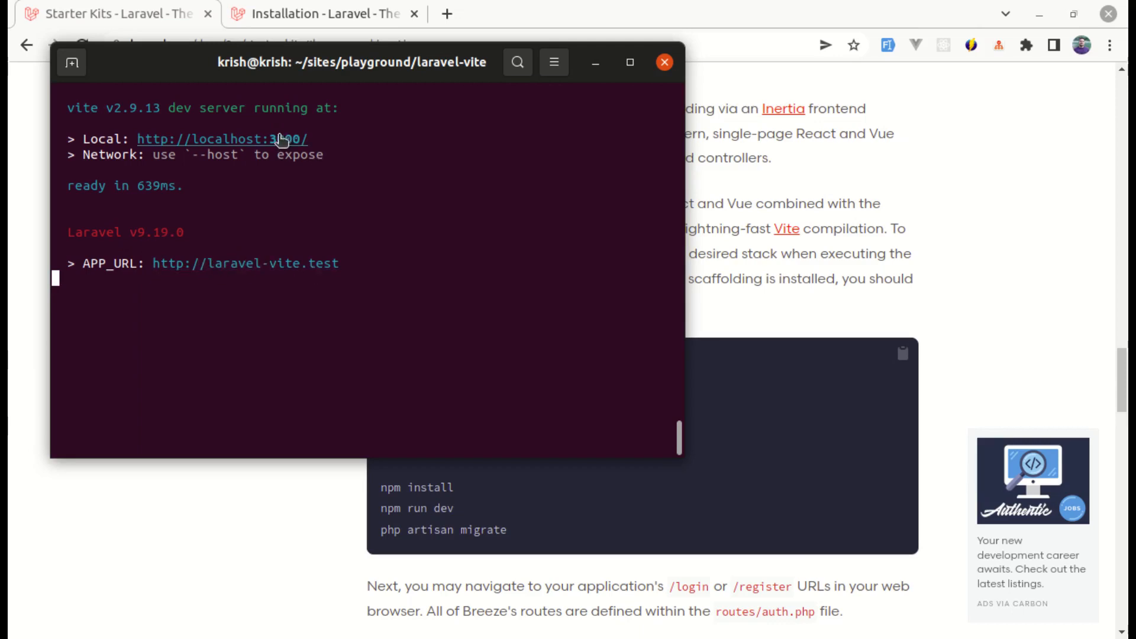
pyautogui.rightClick(281, 139)
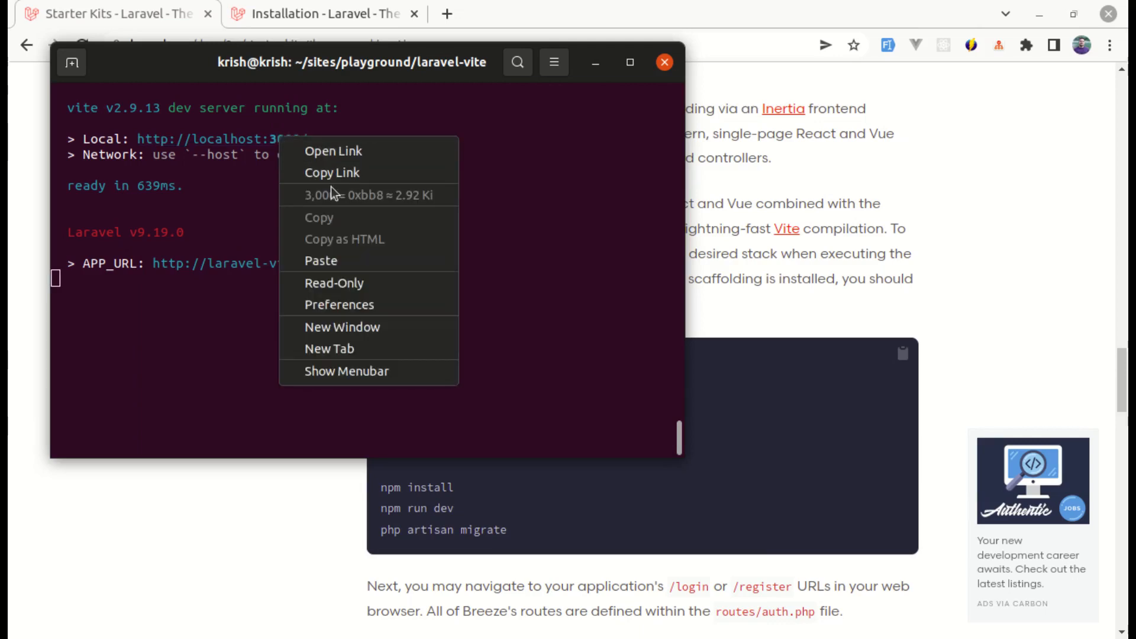
pyautogui.click(664, 62)
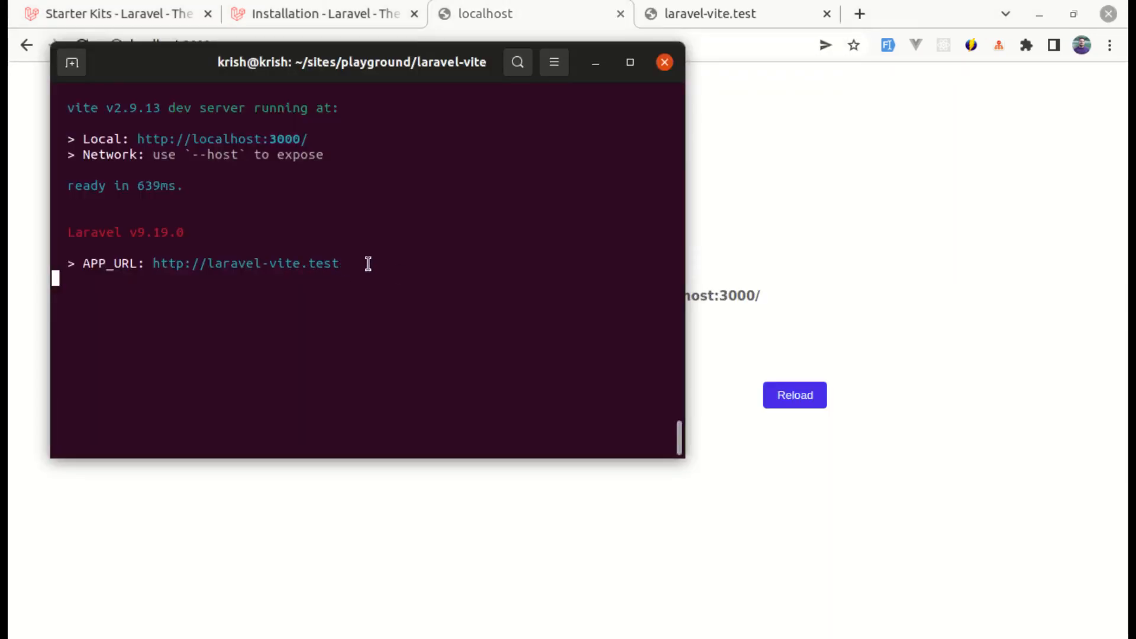
pyautogui.moveTo(443, 298)
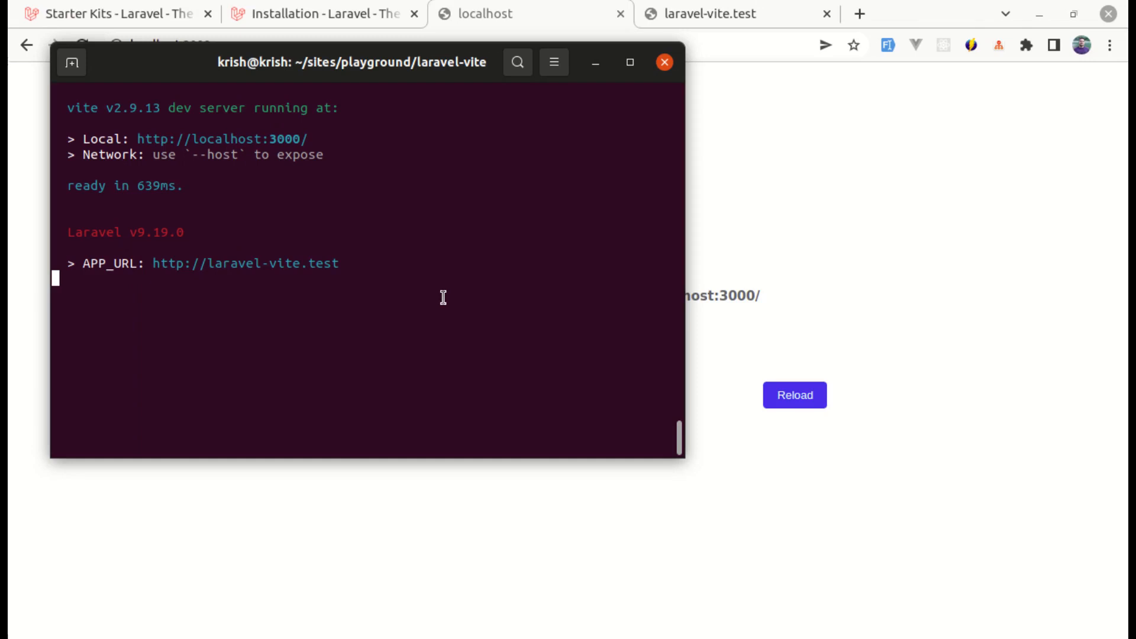
pyautogui.moveTo(260, 268)
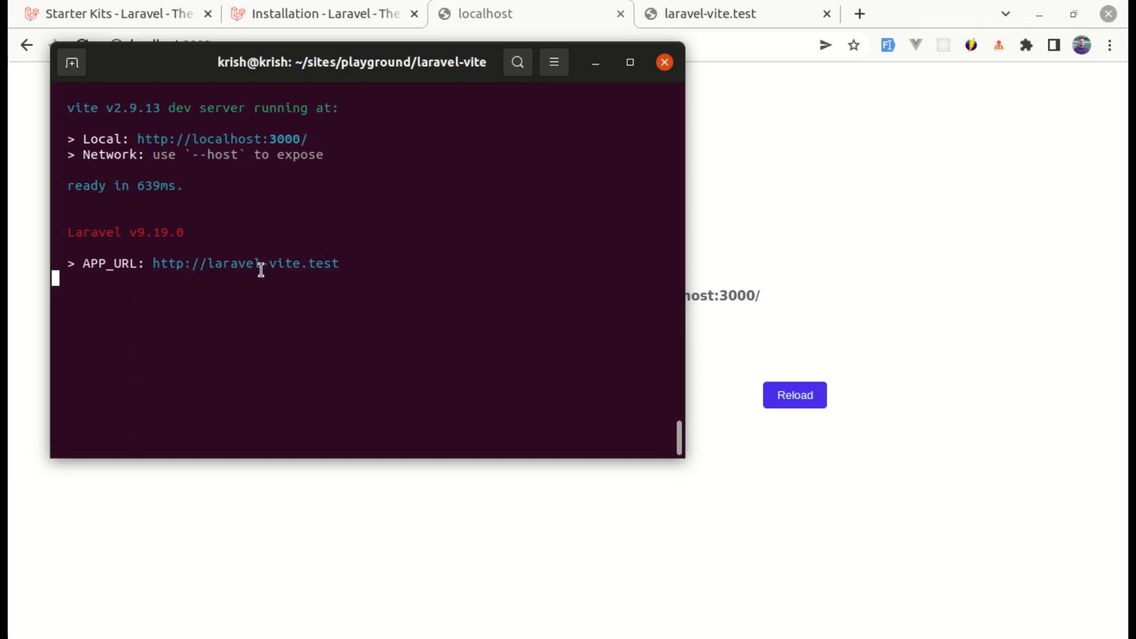
pyautogui.moveTo(129, 85)
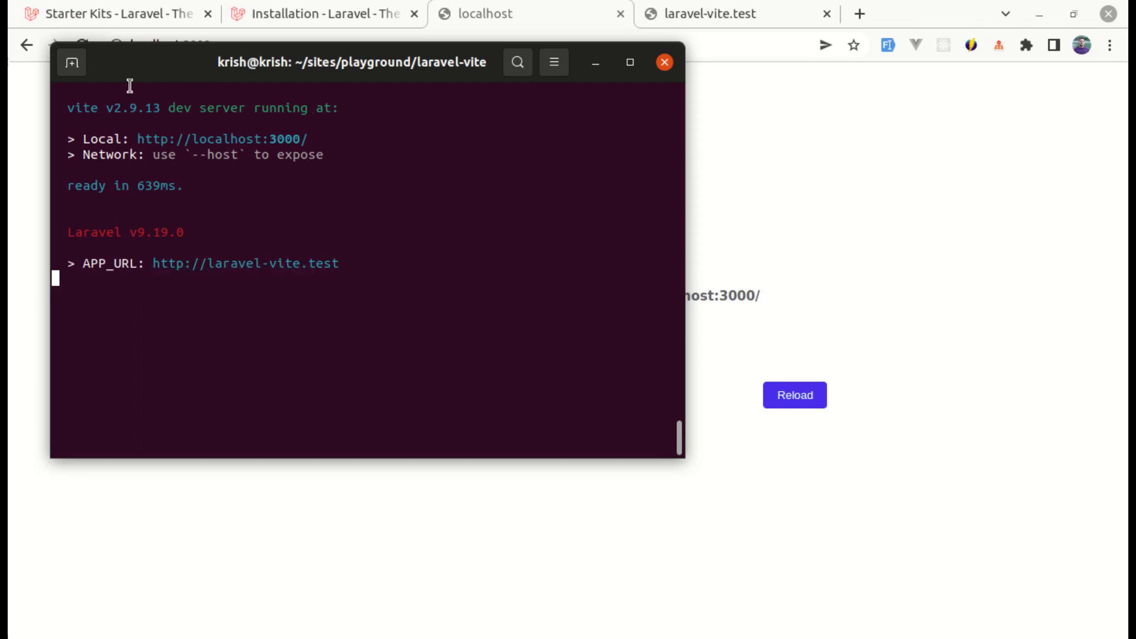
# Step: From a second terminal tab, open the project in VS Code and set APP_URL to localhost:8000
pyautogui.click(71, 62)
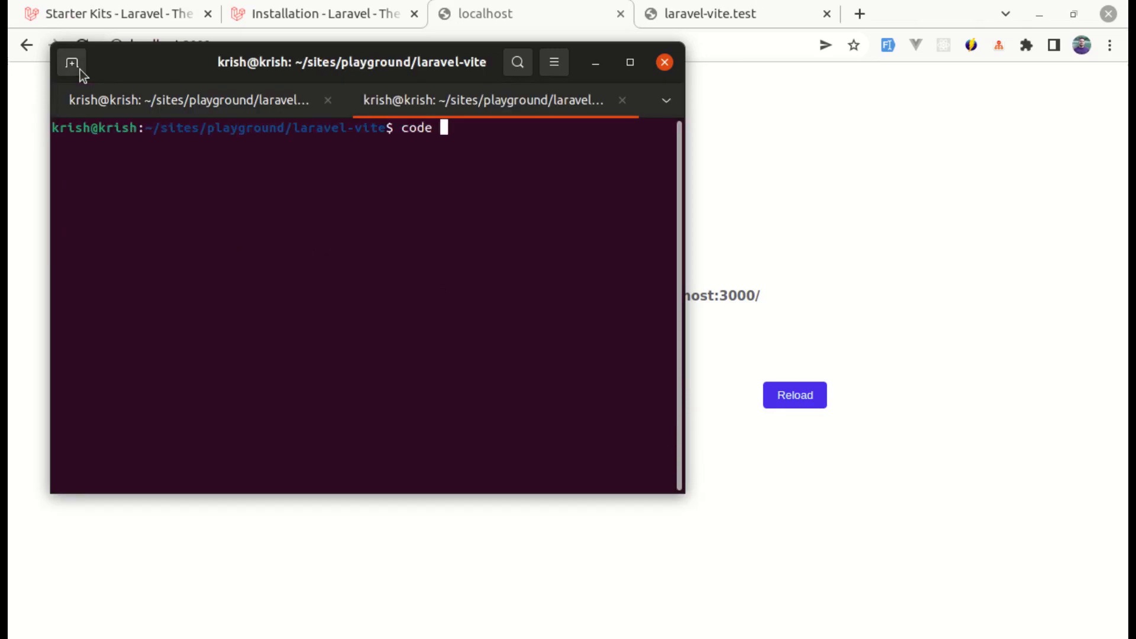
pyautogui.press('Return')
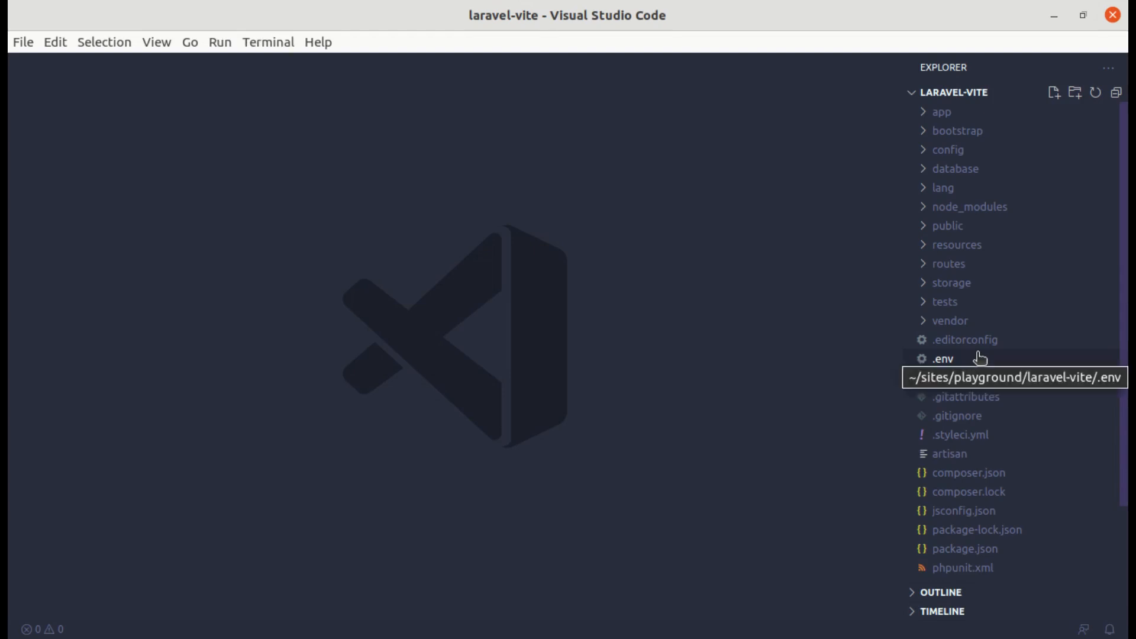
pyautogui.click(942, 358)
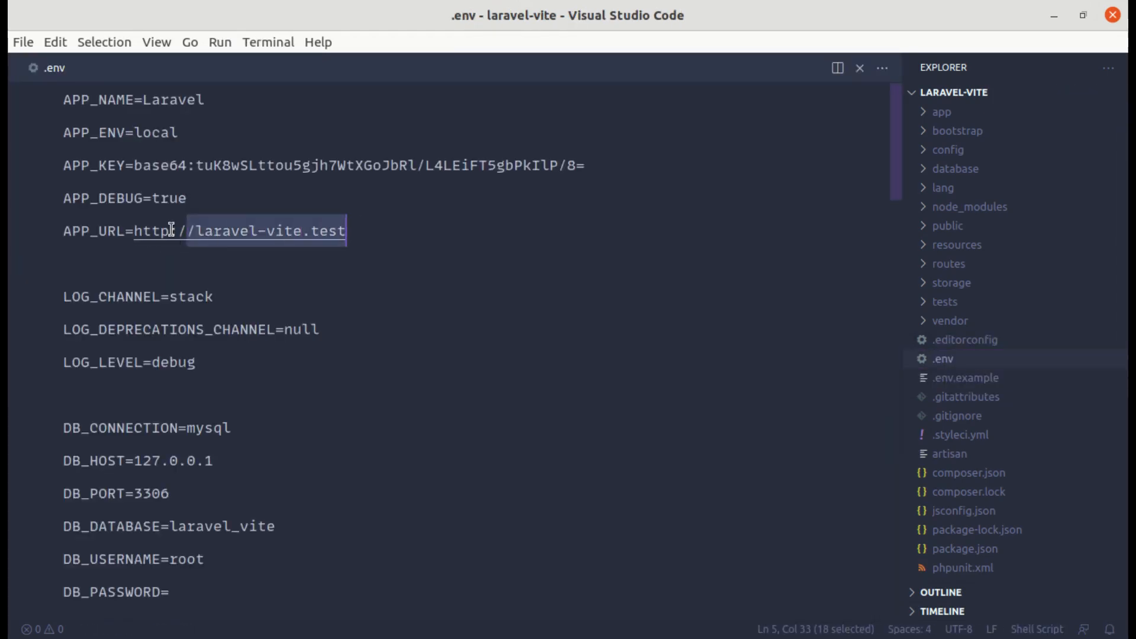
pyautogui.click(194, 230)
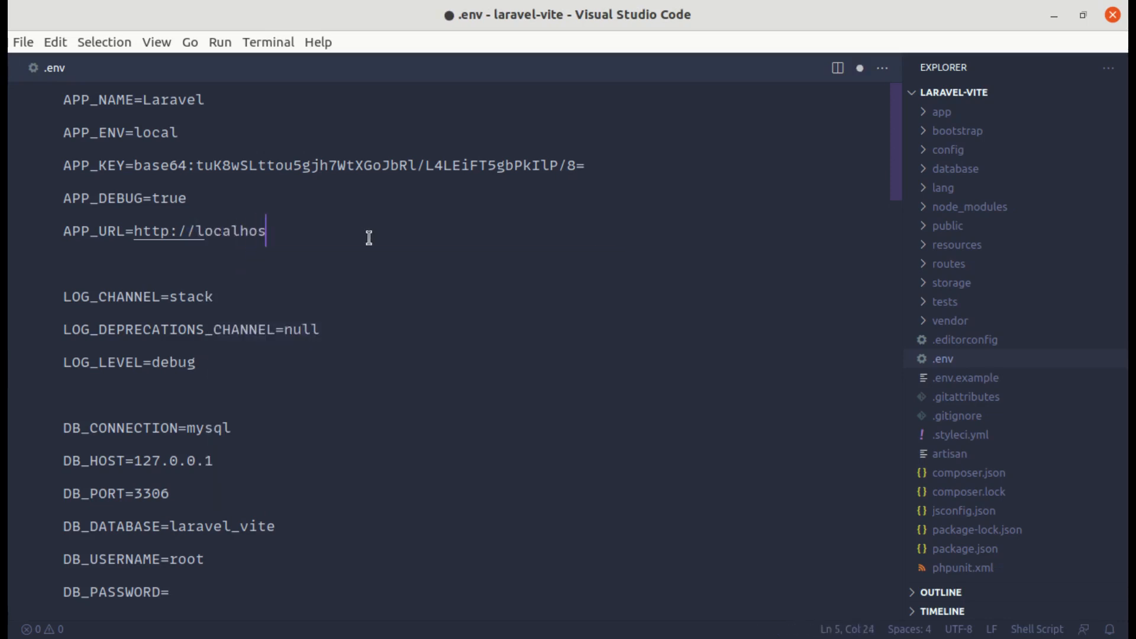
pyautogui.write('t:8000')
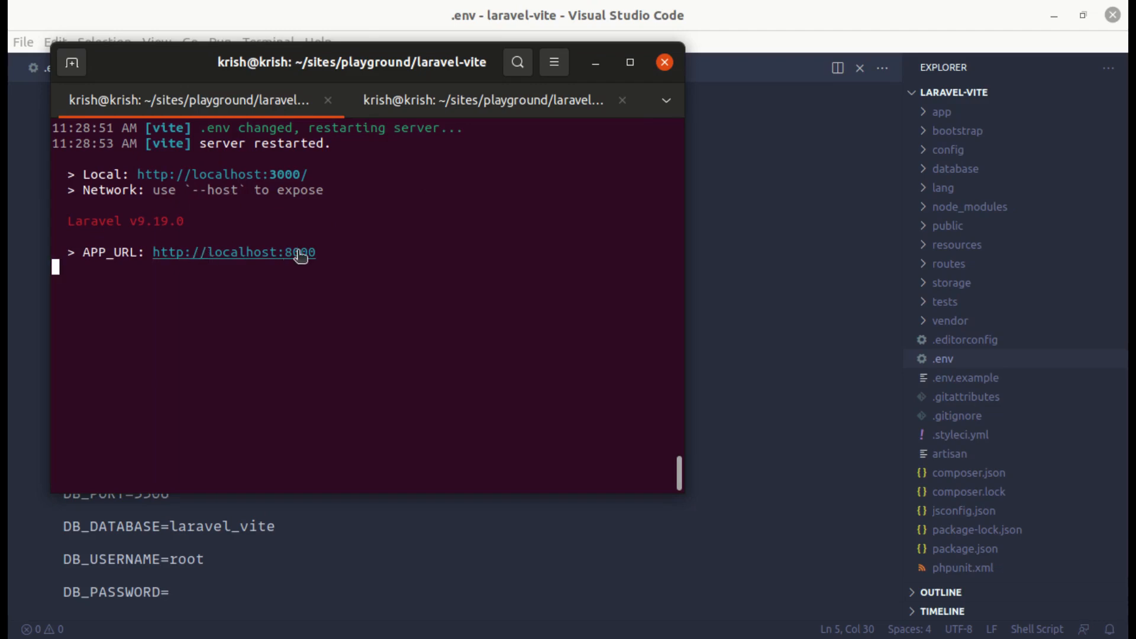
pyautogui.moveTo(286, 226)
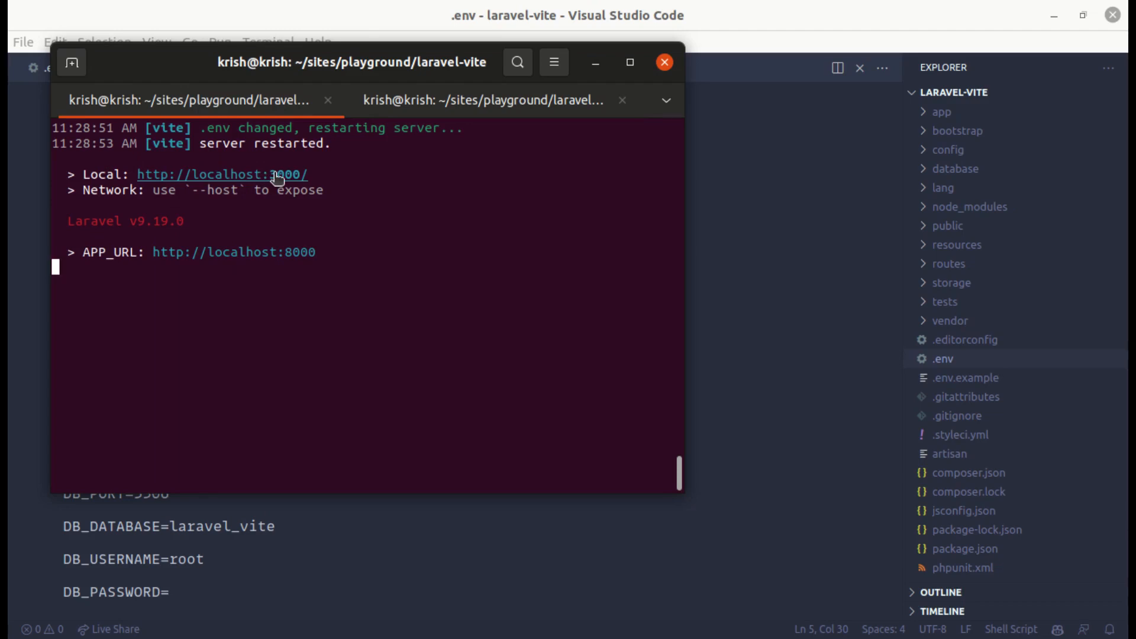
pyautogui.moveTo(261, 190)
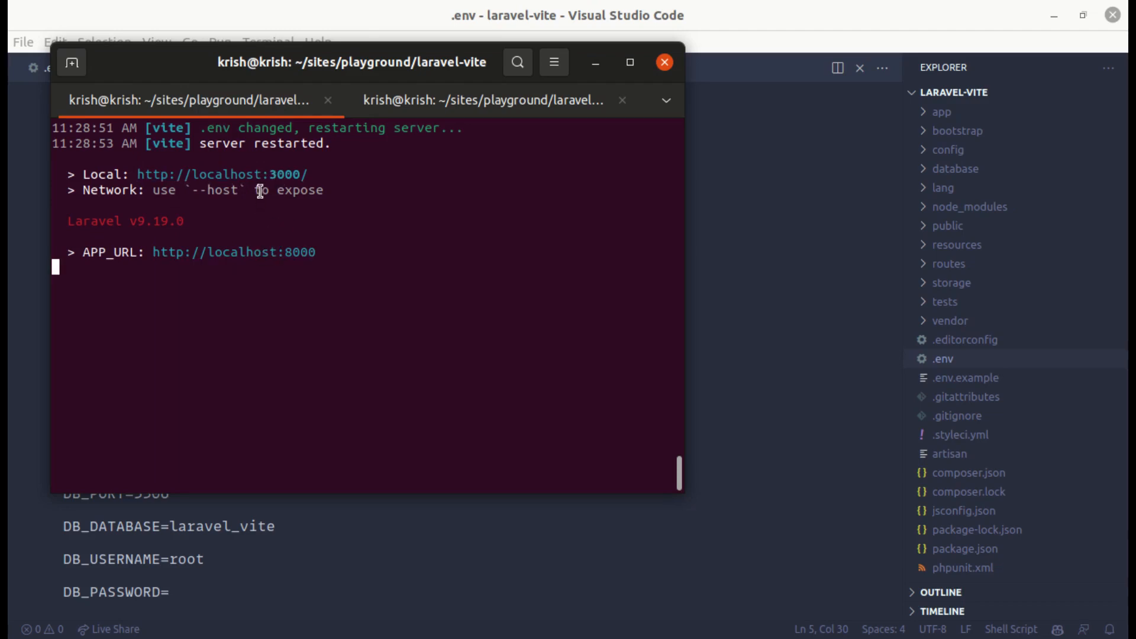
pyautogui.moveTo(156, 177)
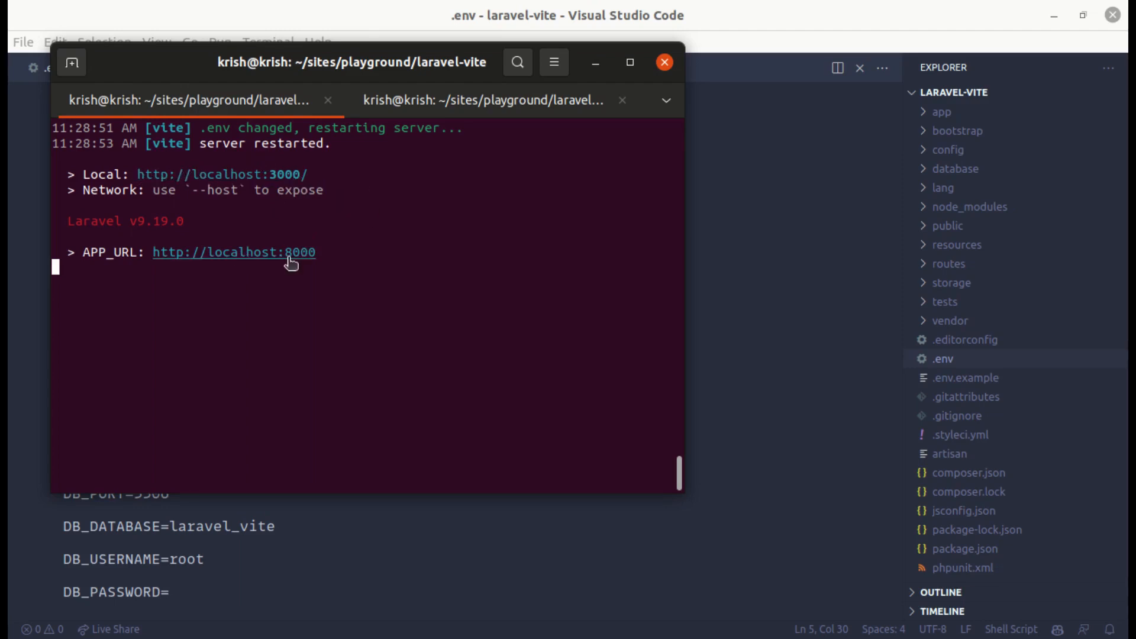
pyautogui.moveTo(221, 258)
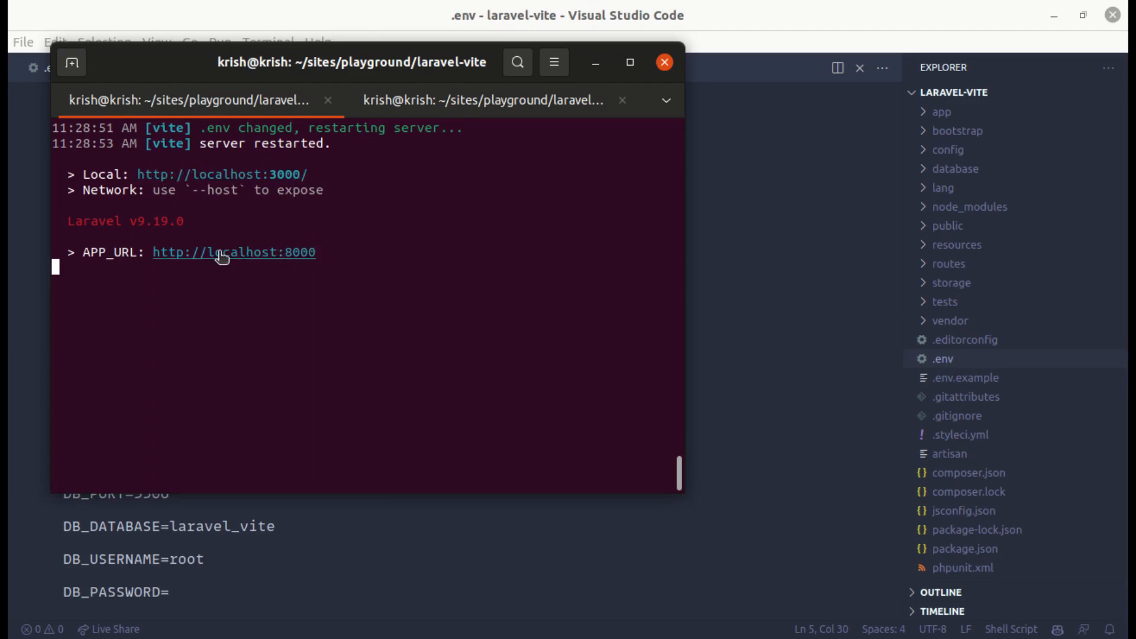
pyautogui.click(233, 252)
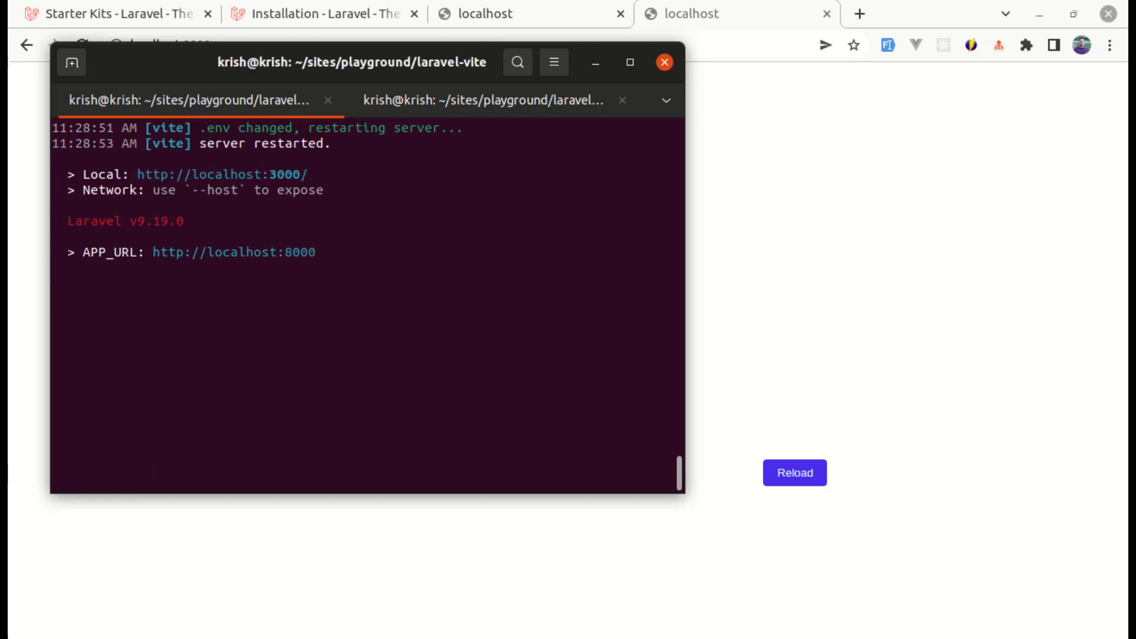
# Step: Run 'php artisan serve' in the second terminal tab
pyautogui.click(482, 100)
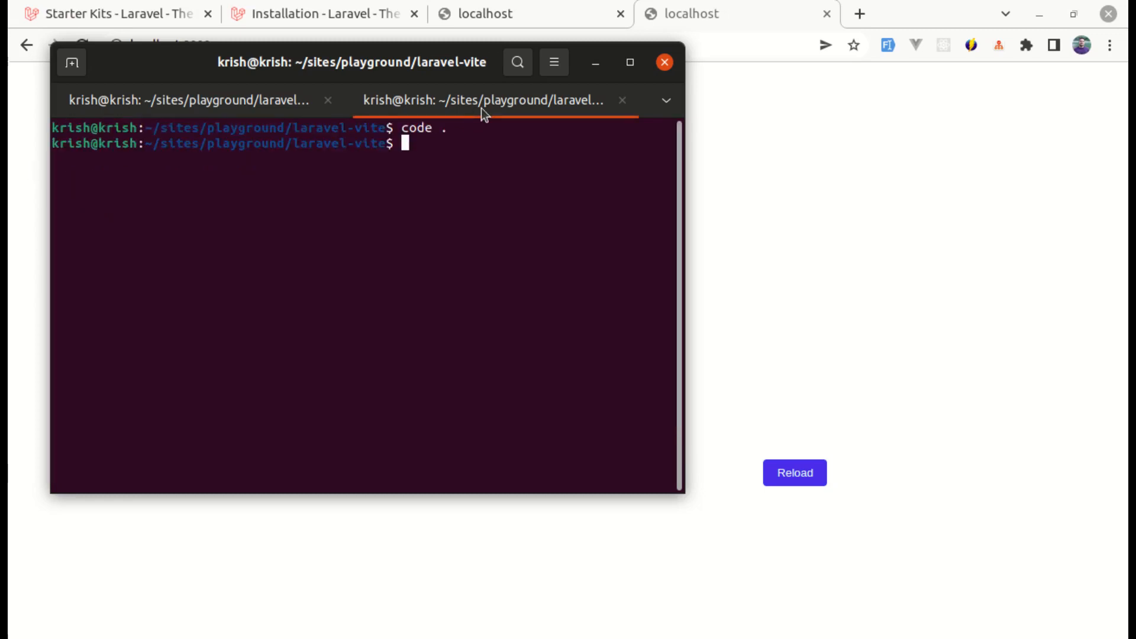
pyautogui.write('php art')
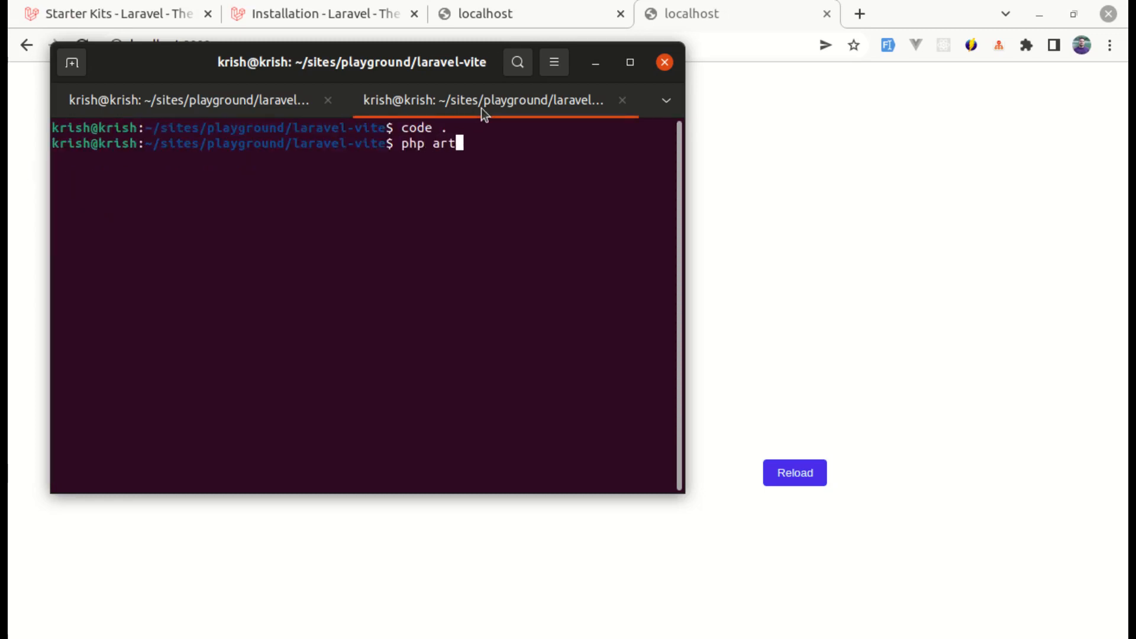
pyautogui.write('isan serve')
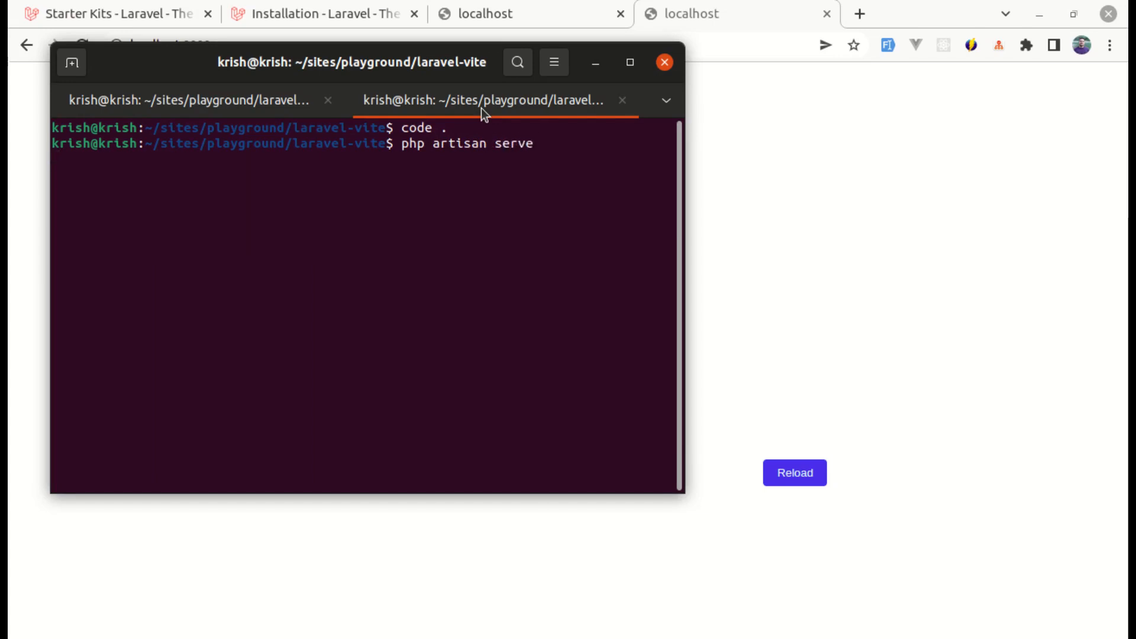
pyautogui.press('Return')
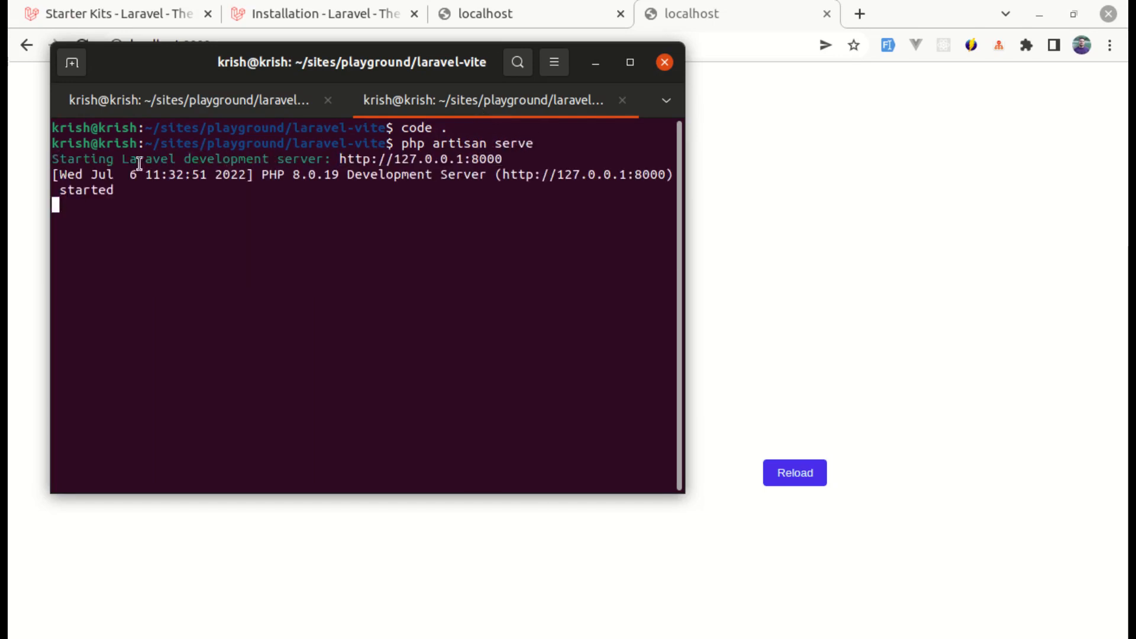
pyautogui.moveTo(450, 162)
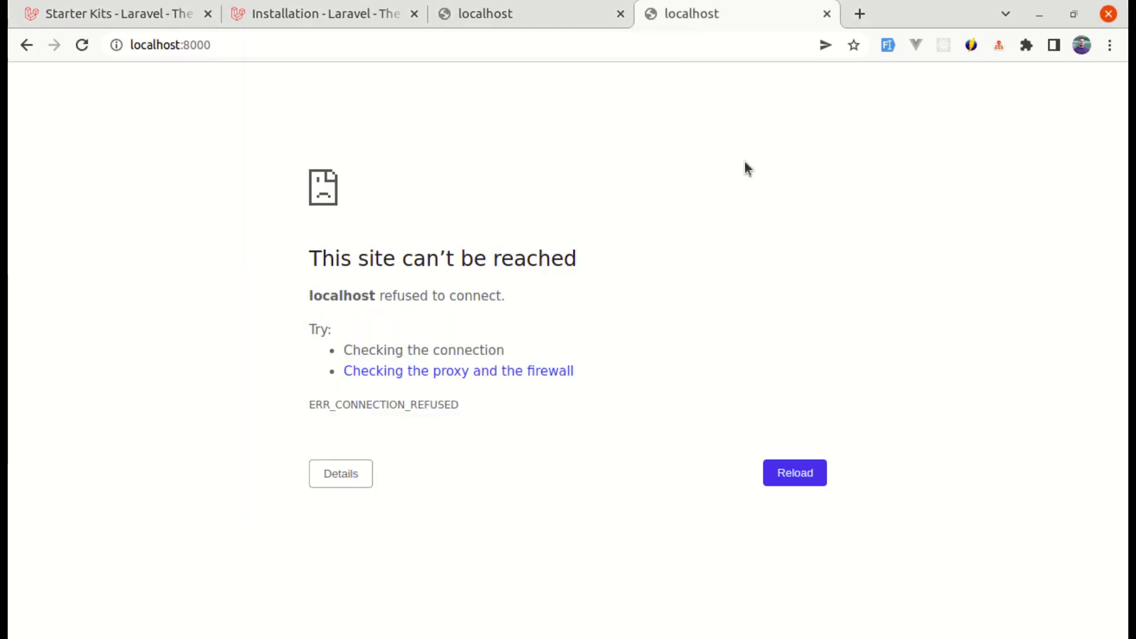
# Step: Reload the localhost:8000 error page in Chrome
pyautogui.click(794, 472)
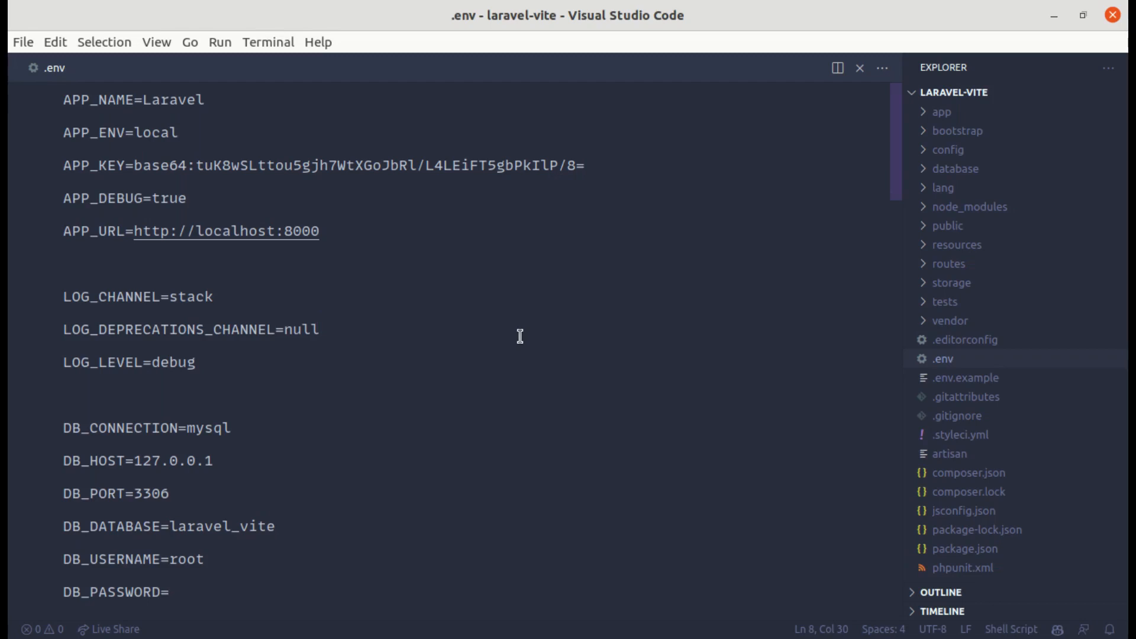
# Step: Find and open Login.vue through the quick file search
pyautogui.press('ctrl+p')
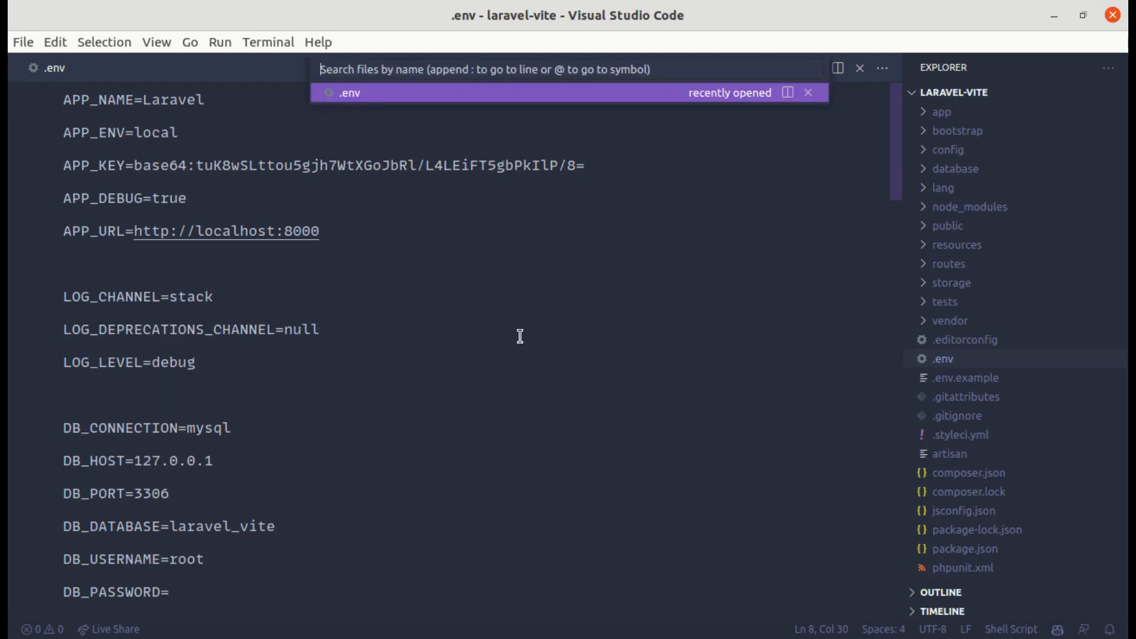
pyautogui.write('login.vu')
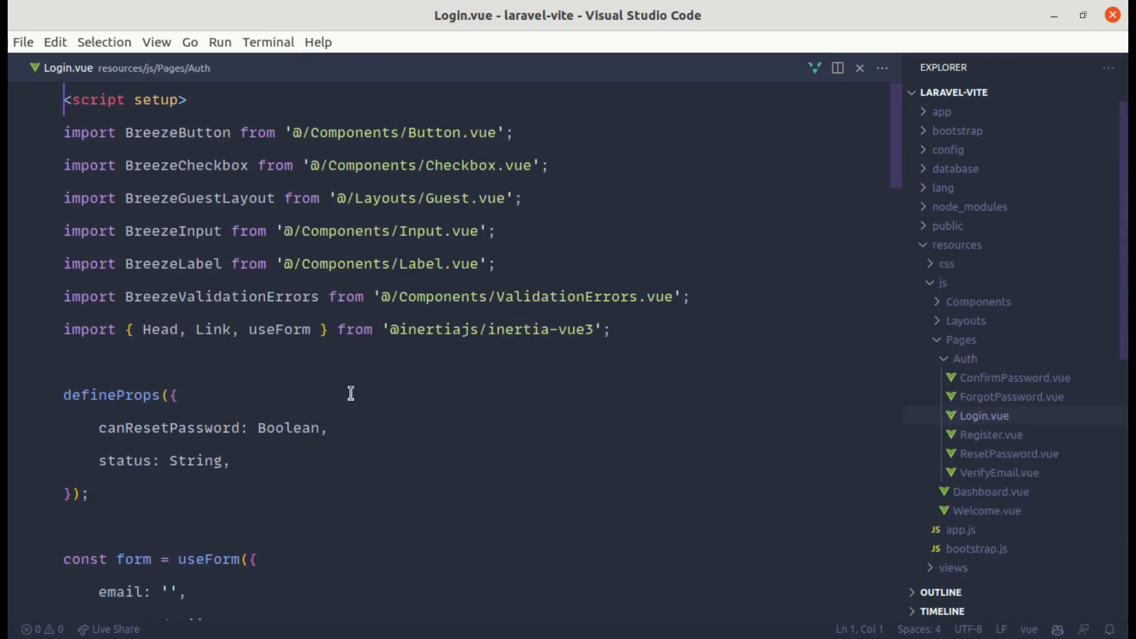
pyautogui.scroll(-3)
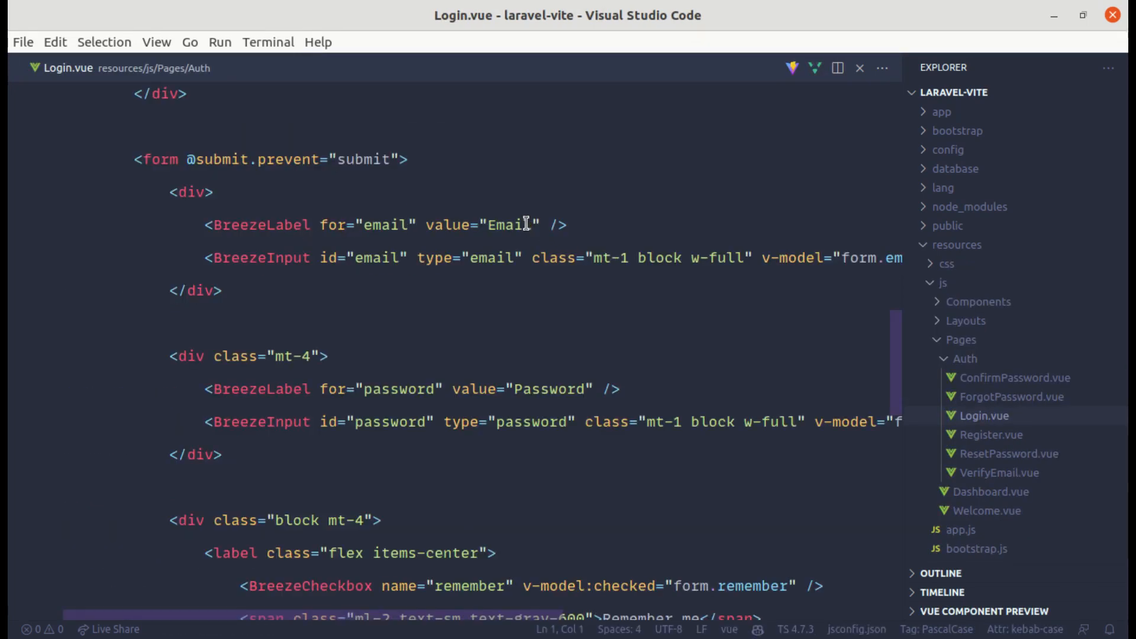
pyautogui.write('a')
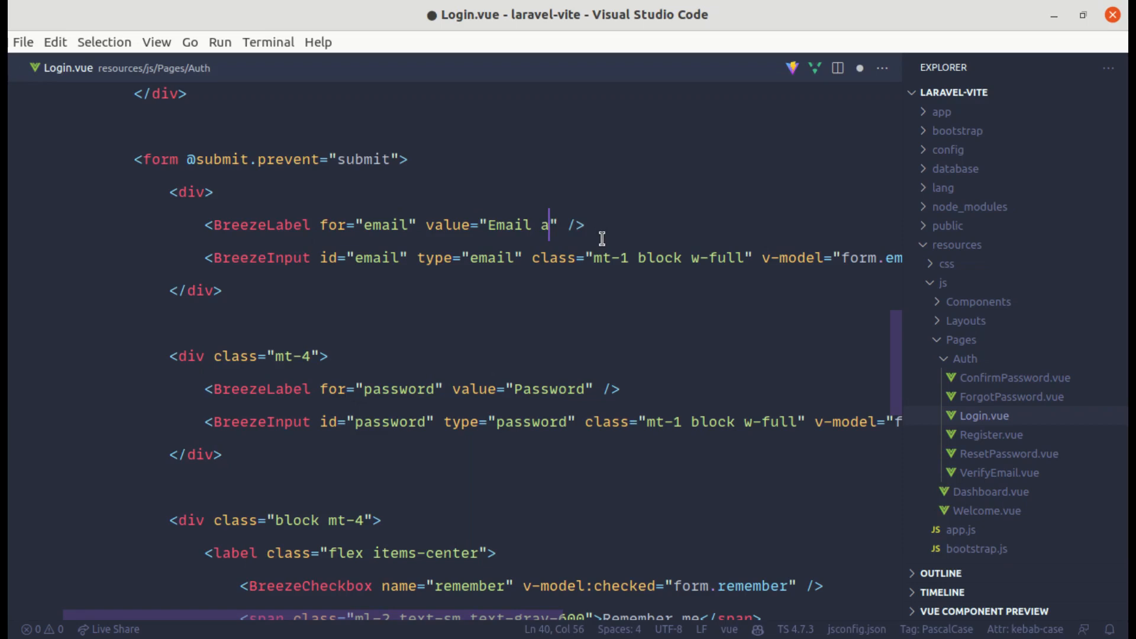
pyautogui.write('ddress')
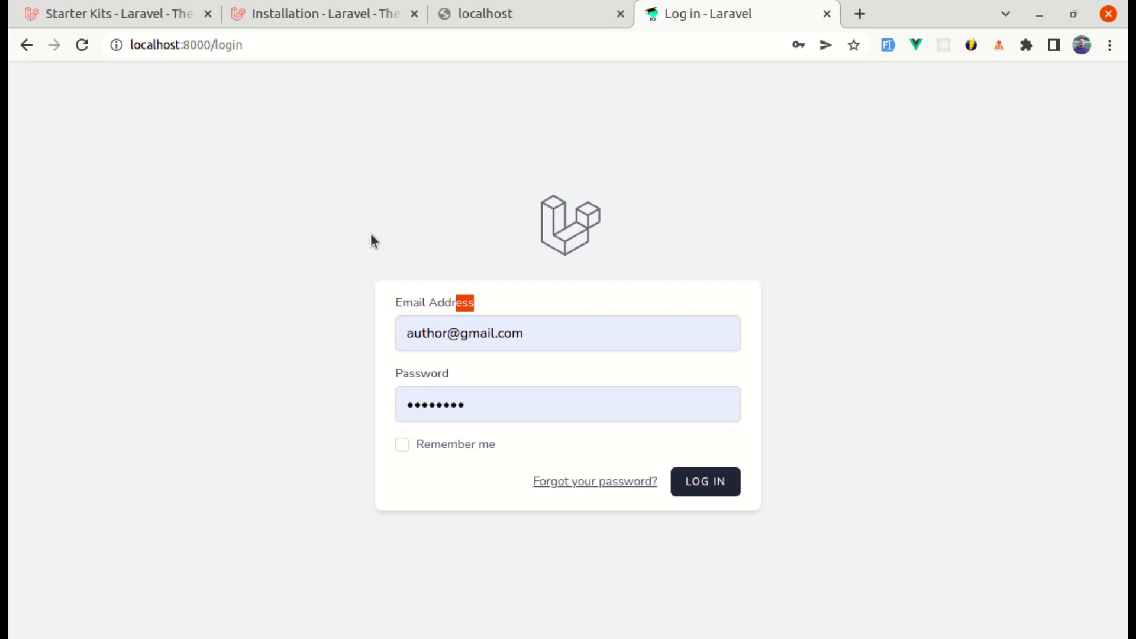
pyautogui.moveTo(777, 426)
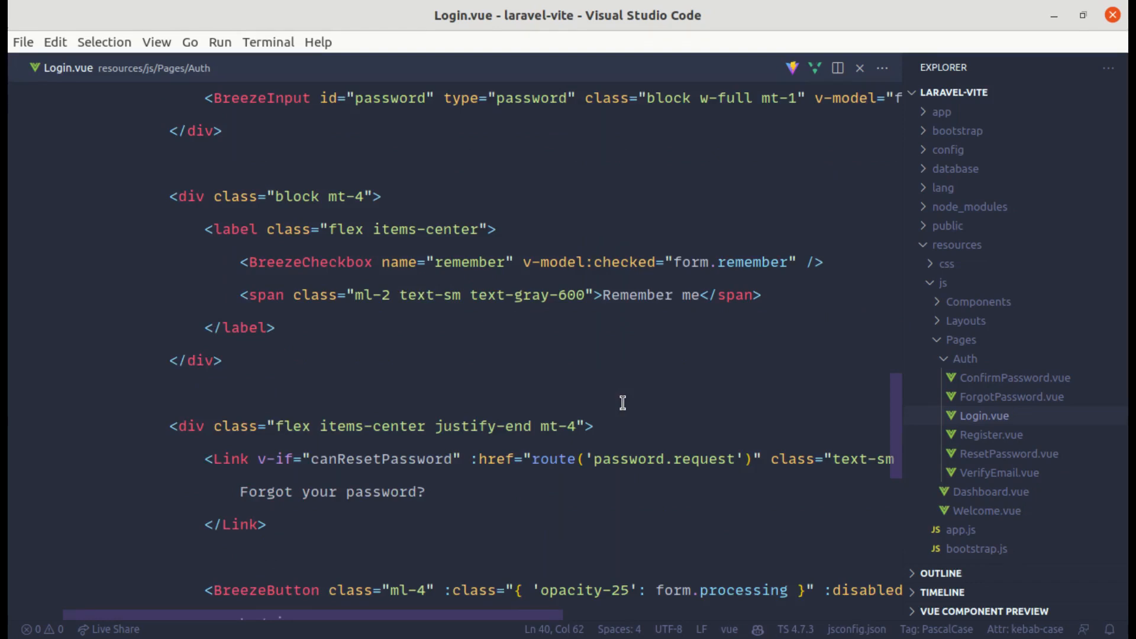
# Step: Change the BreezeButton label 'Log in' to 'Login' and check the hot-reloaded login page
pyautogui.scroll(-3)
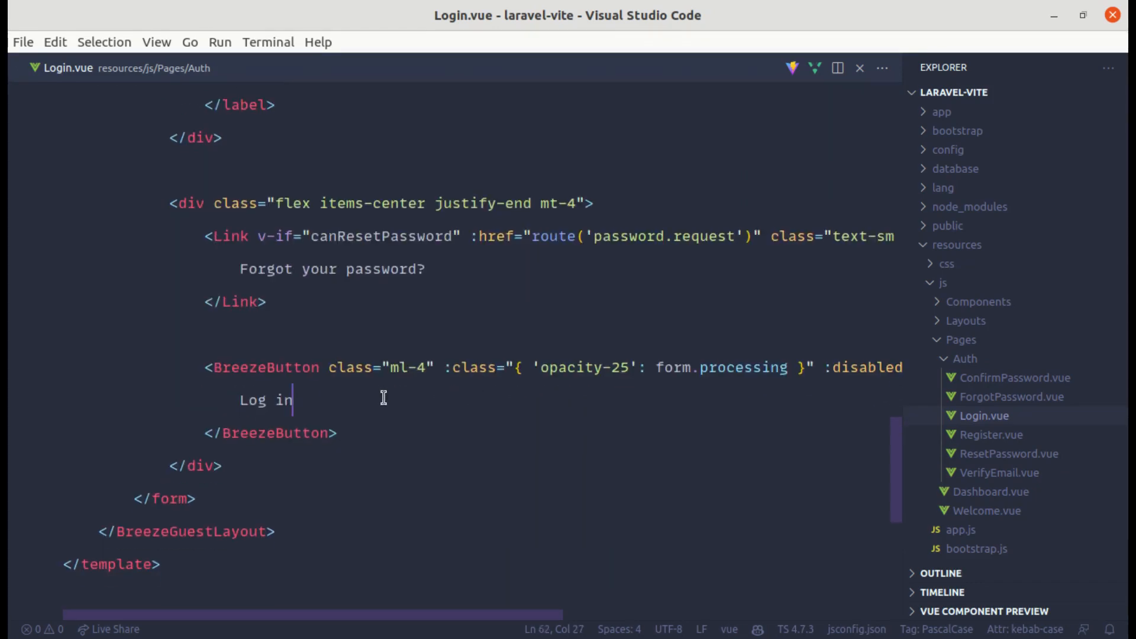
pyautogui.press('BackSpace')
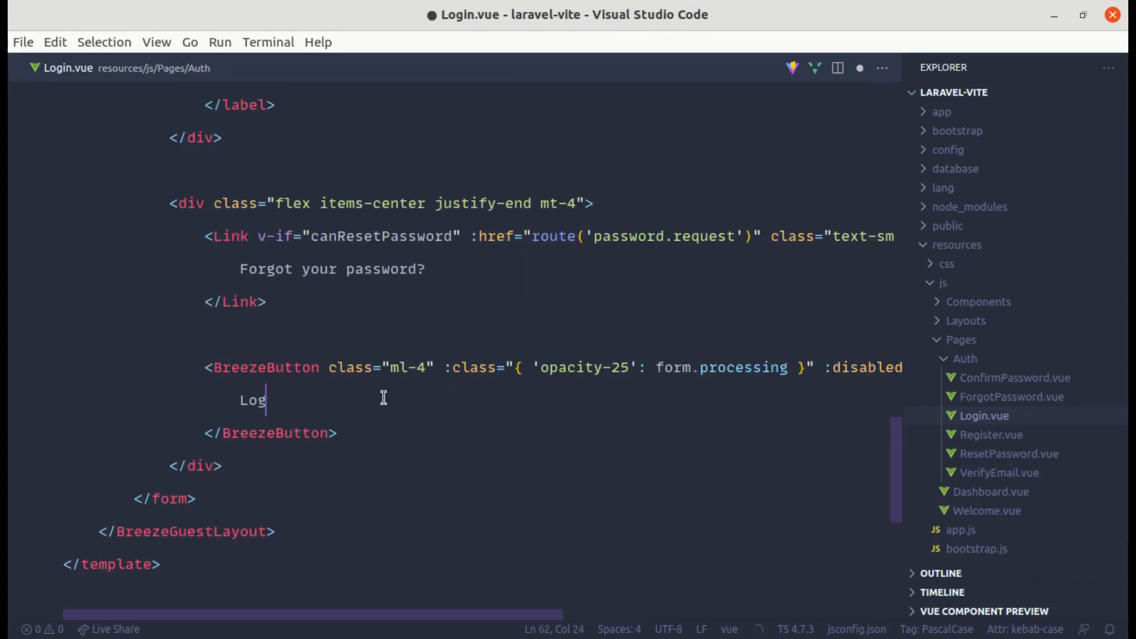
pyautogui.write('in')
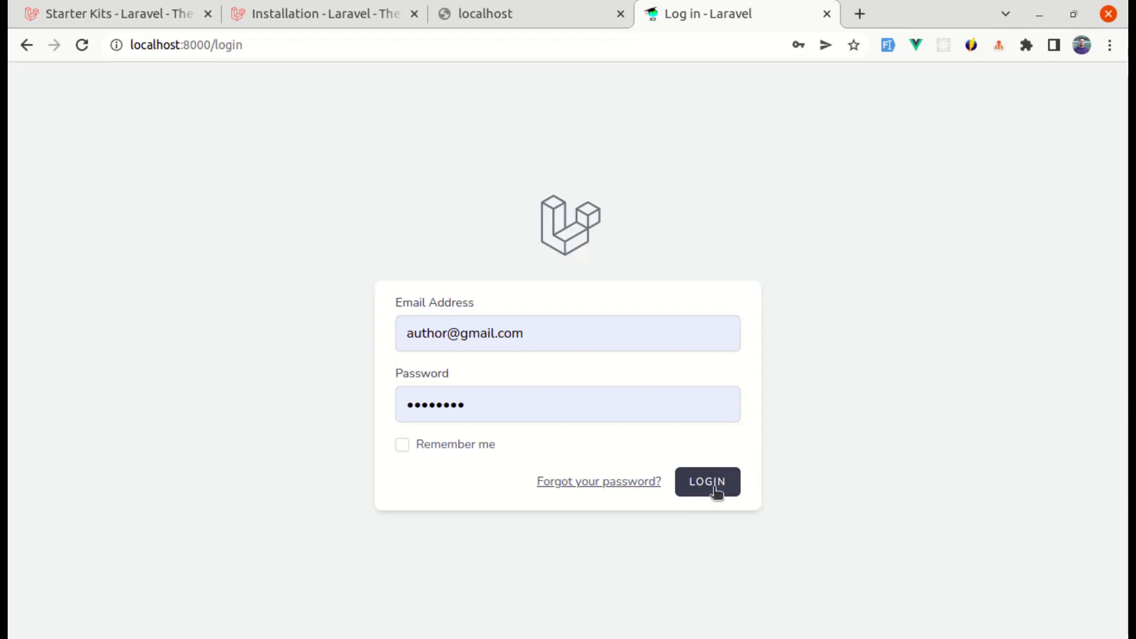
pyautogui.moveTo(745, 496)
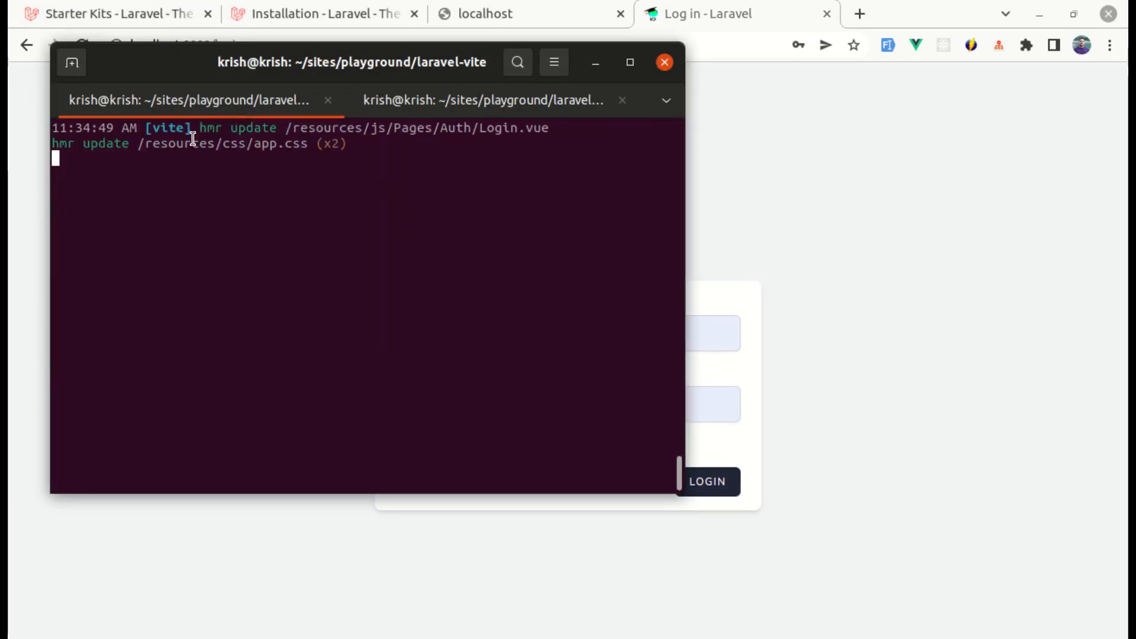
pyautogui.scroll(3)
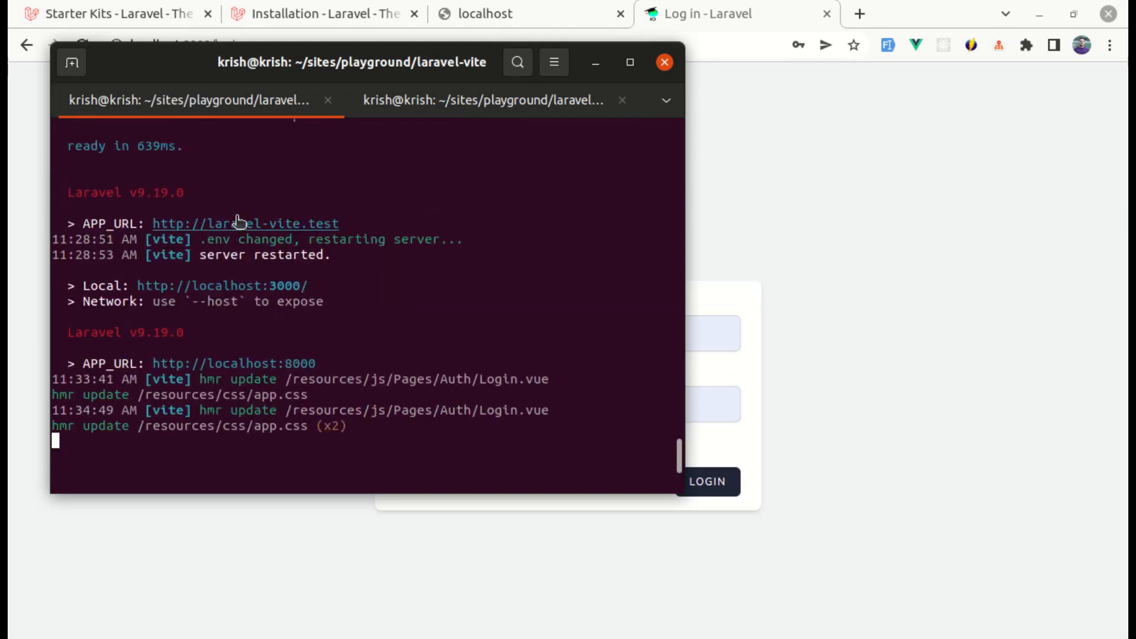
pyautogui.moveTo(381, 261)
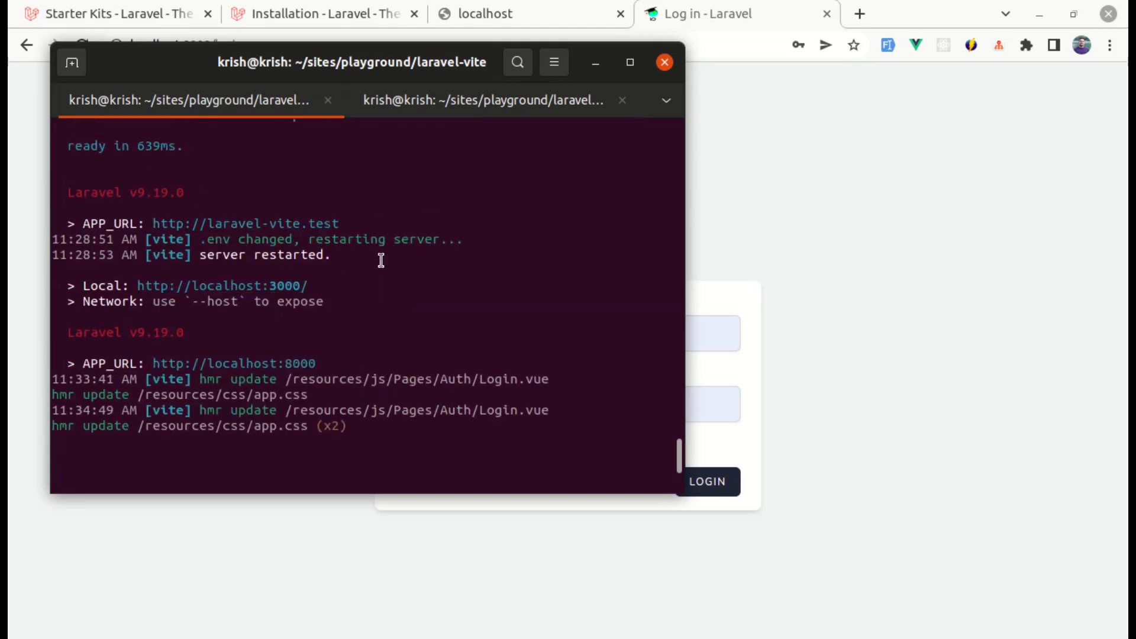
pyautogui.rightClick(903, 213)
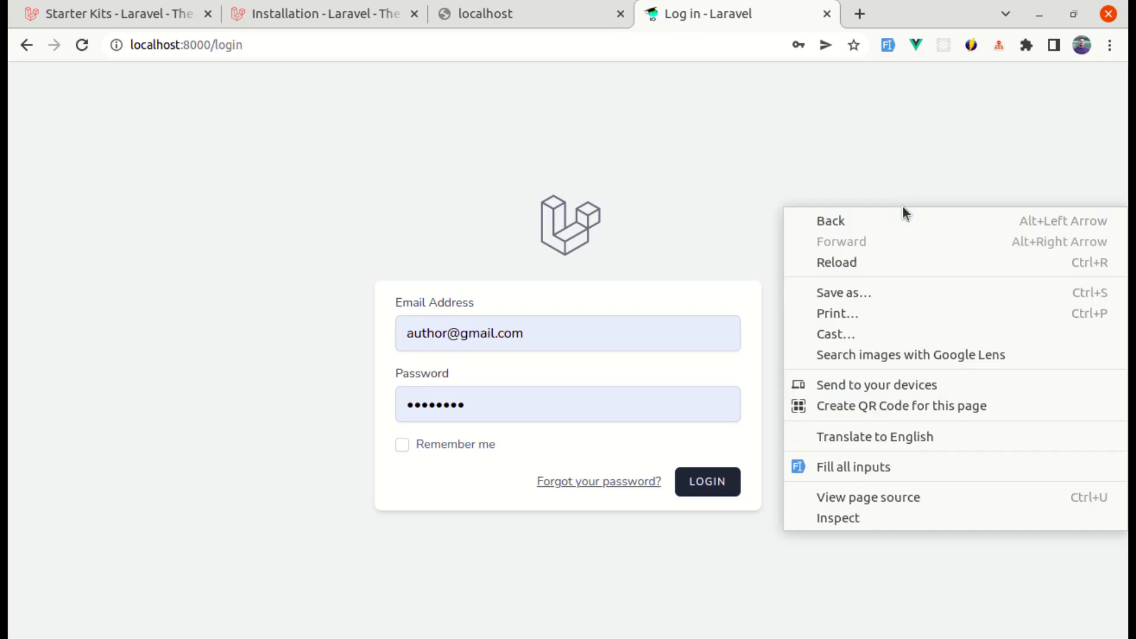
# Step: View the login page source showing scripts from 127.0.0.1:3000, then return to the terminal
pyautogui.click(866, 497)
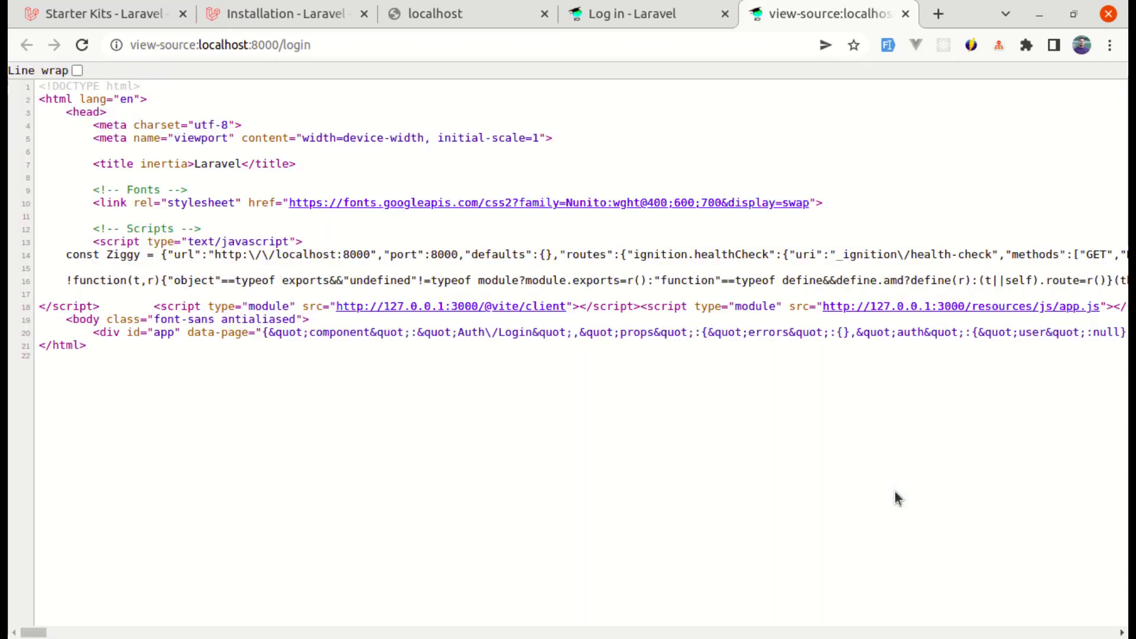
pyautogui.moveTo(510, 208)
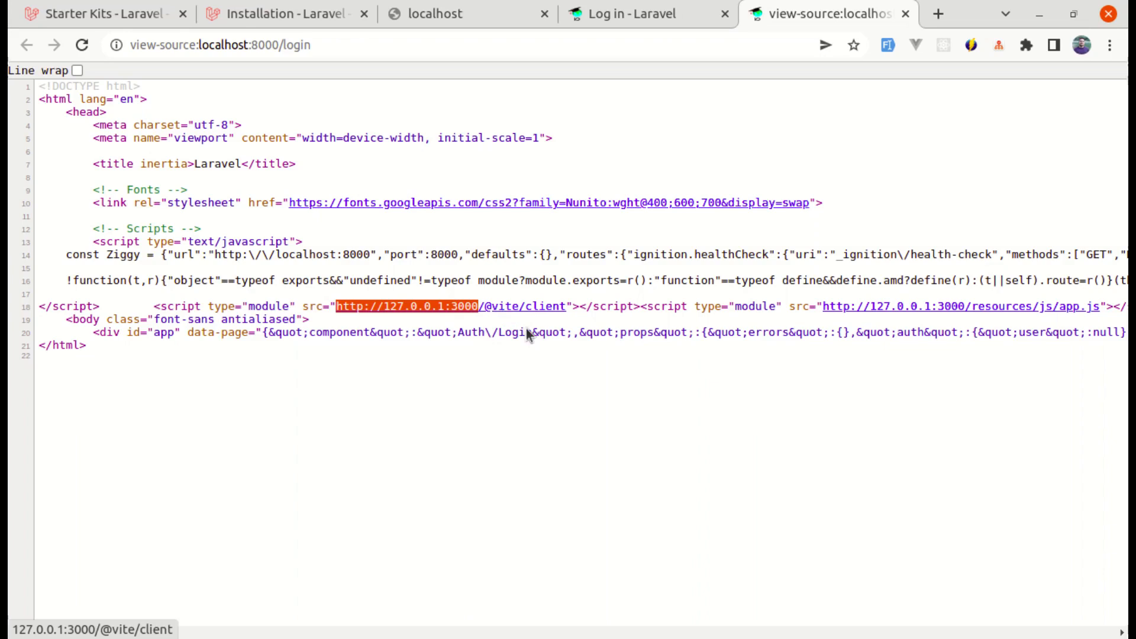
pyautogui.moveTo(753, 325)
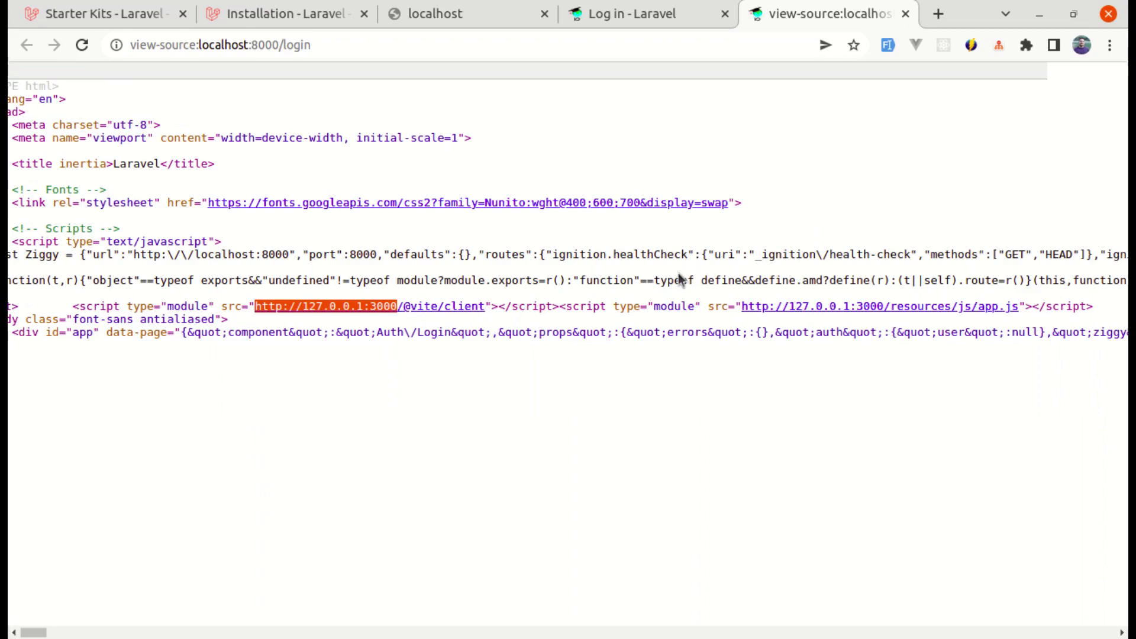
pyautogui.click(623, 14)
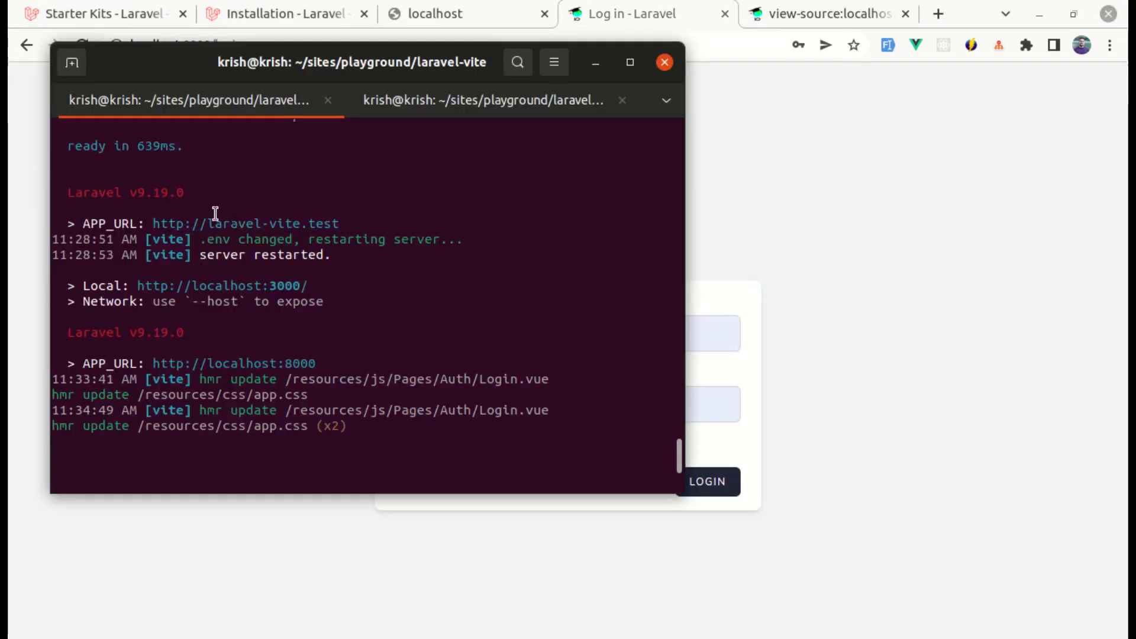
# Step: Stop the Vite dev server and run npm run build to generate public/build/assets
pyautogui.press('ctrl+c')
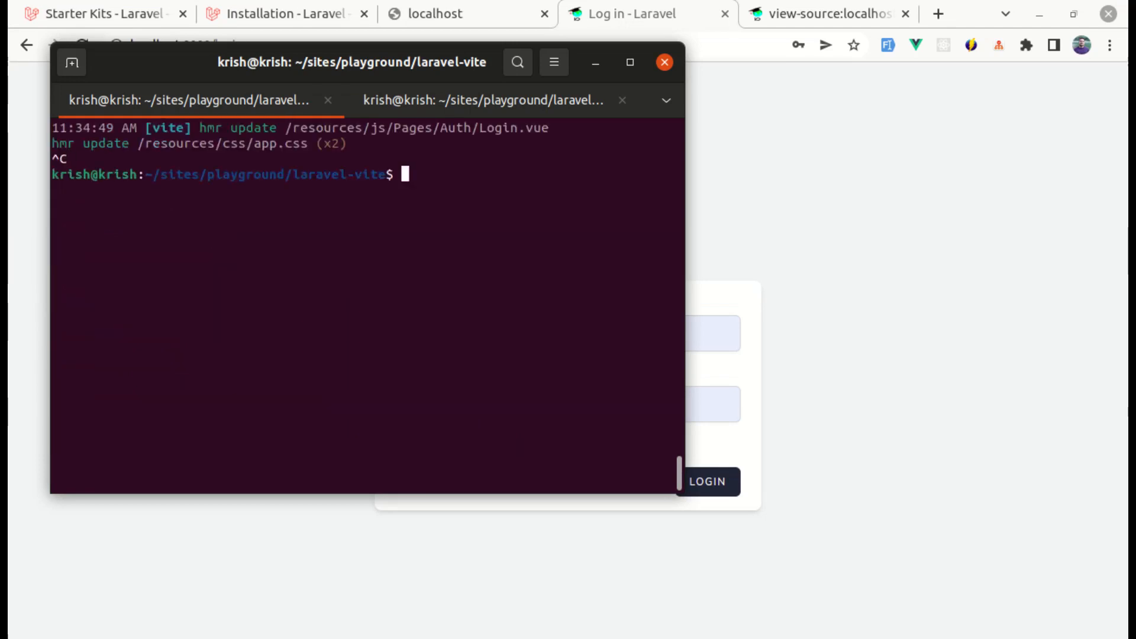
pyautogui.write('npm run build')
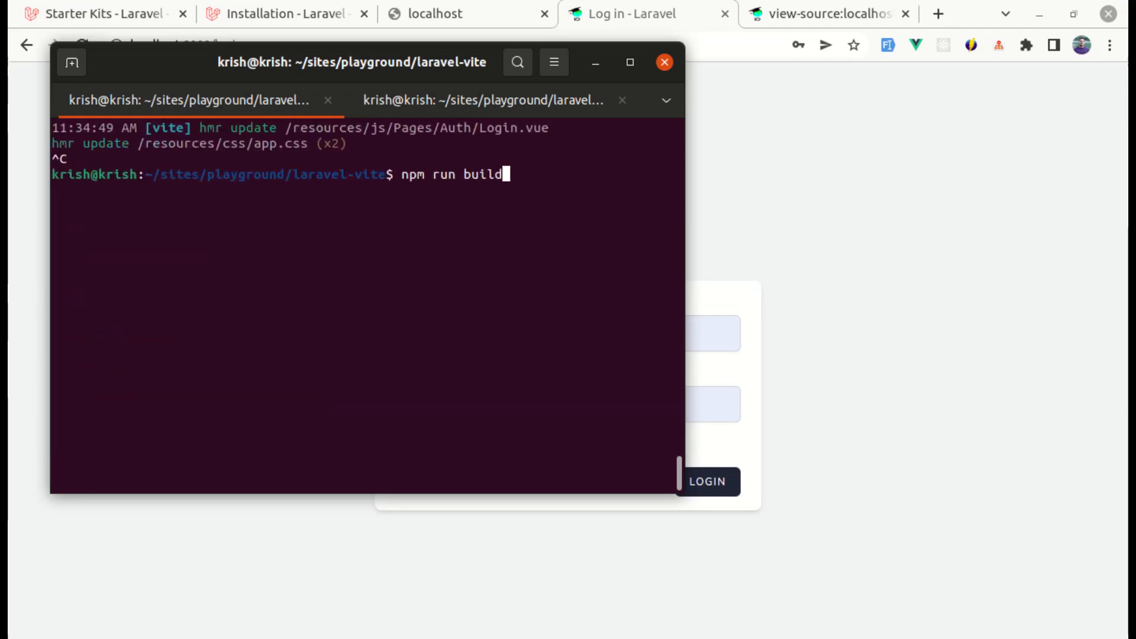
pyautogui.press('Return')
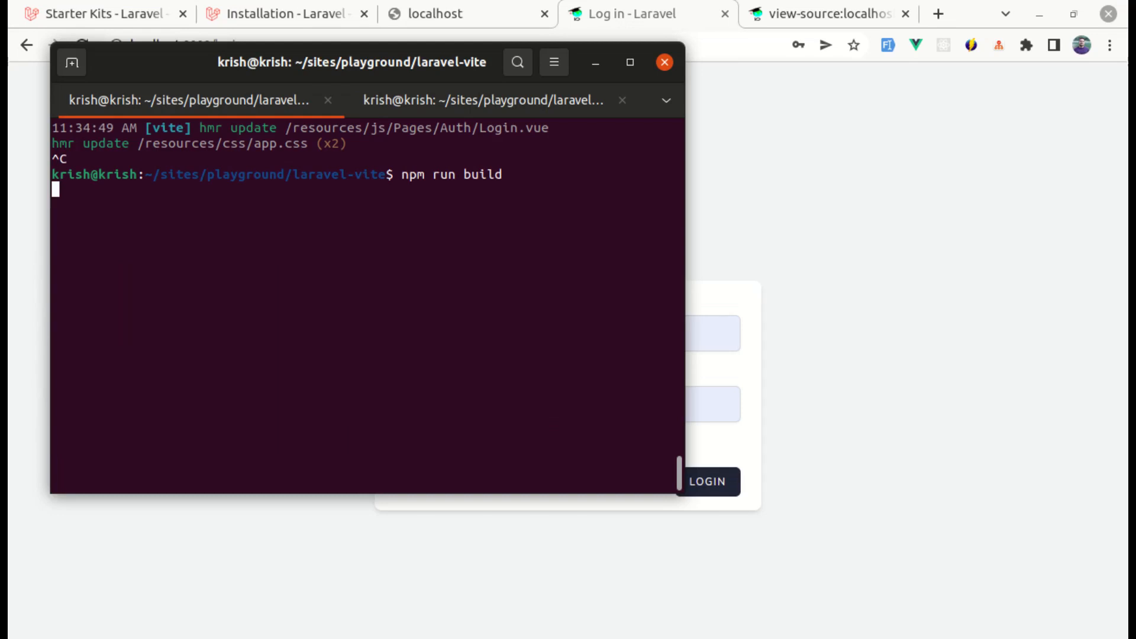
pyautogui.press('Return')
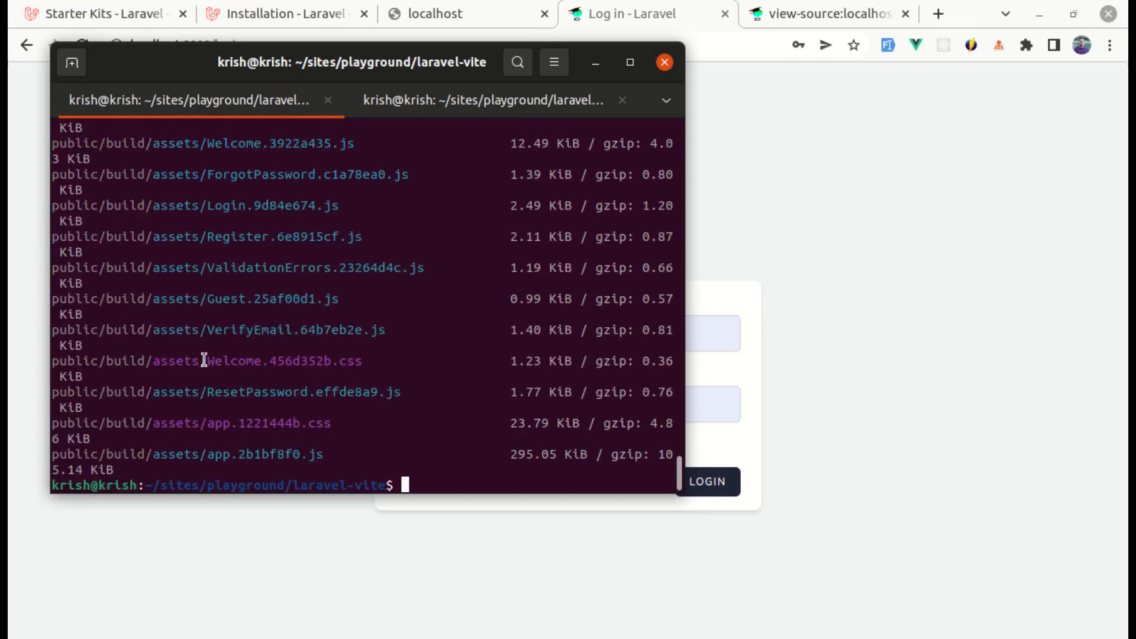
pyautogui.moveTo(257, 341)
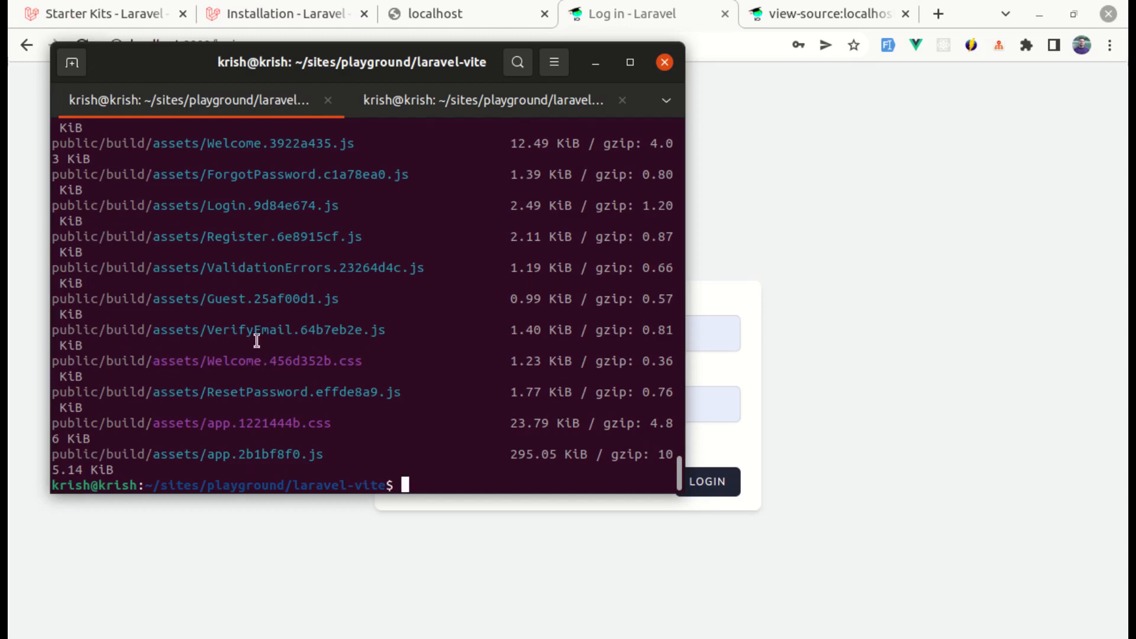
pyautogui.scroll(3)
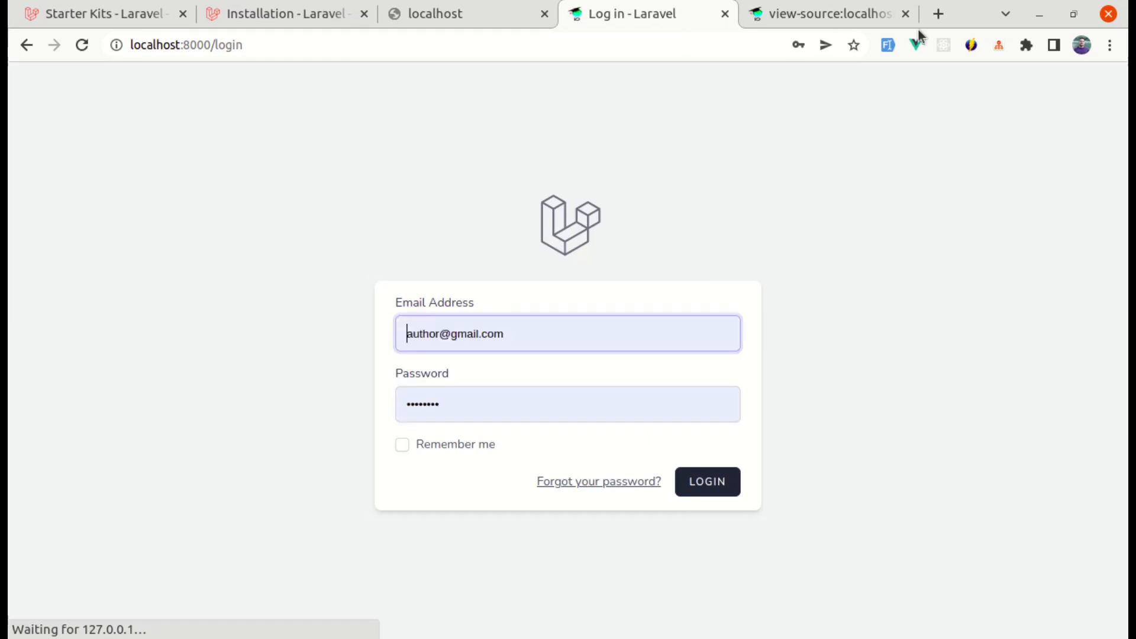
# Step: Refresh the page source showing built assets, view app.1221444b.css, then close it
pyautogui.click(829, 14)
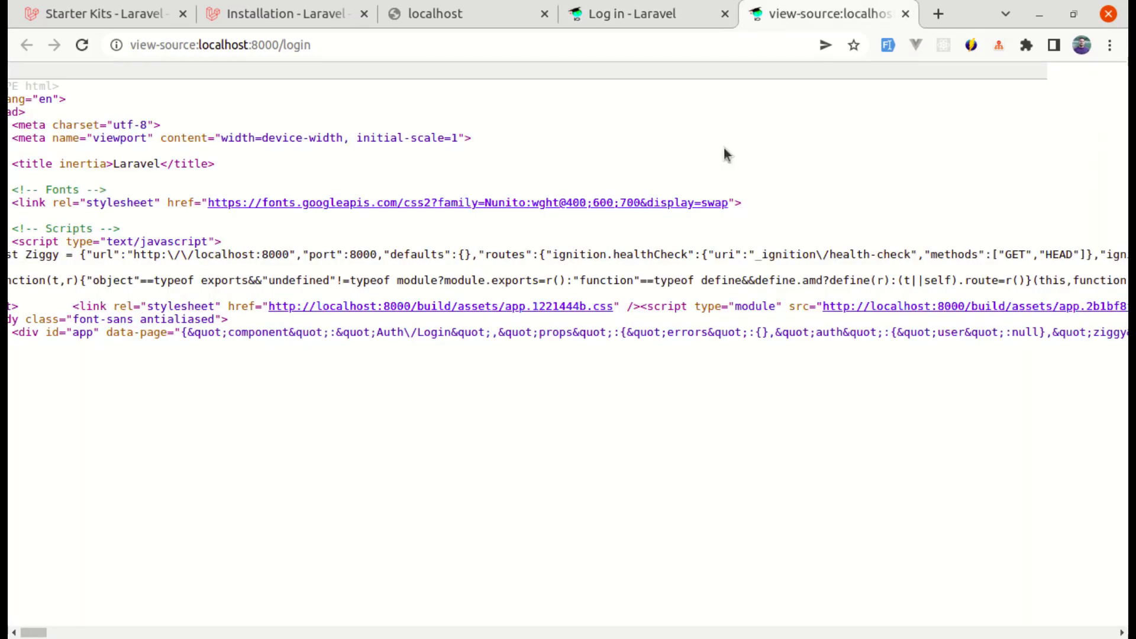
pyautogui.moveTo(488, 212)
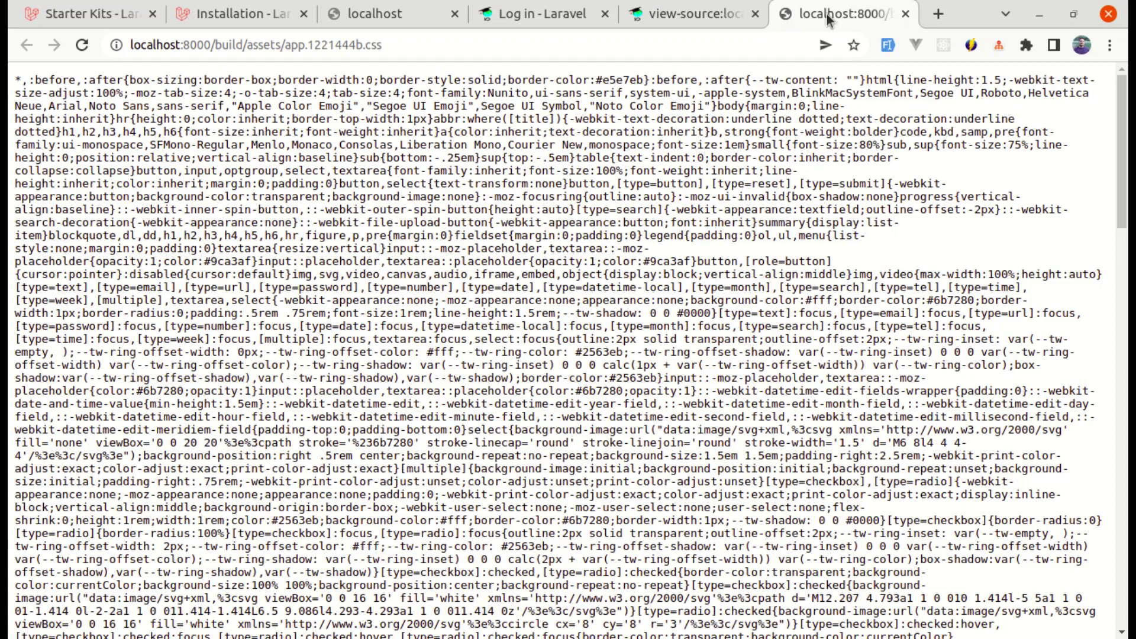
pyautogui.click(830, 13)
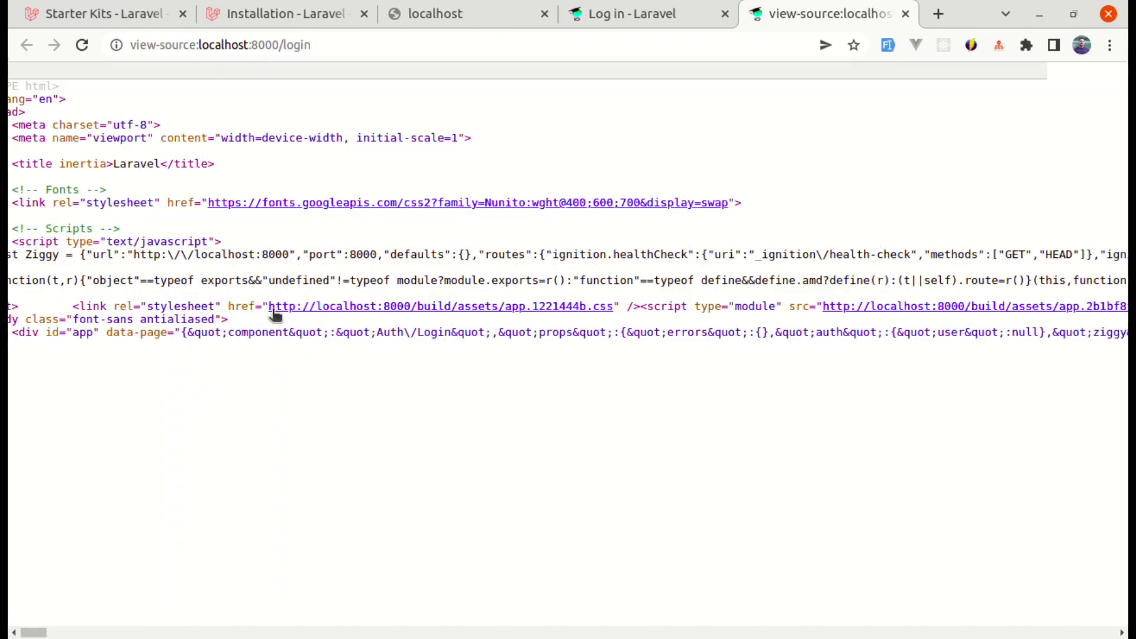
pyautogui.moveTo(443, 306)
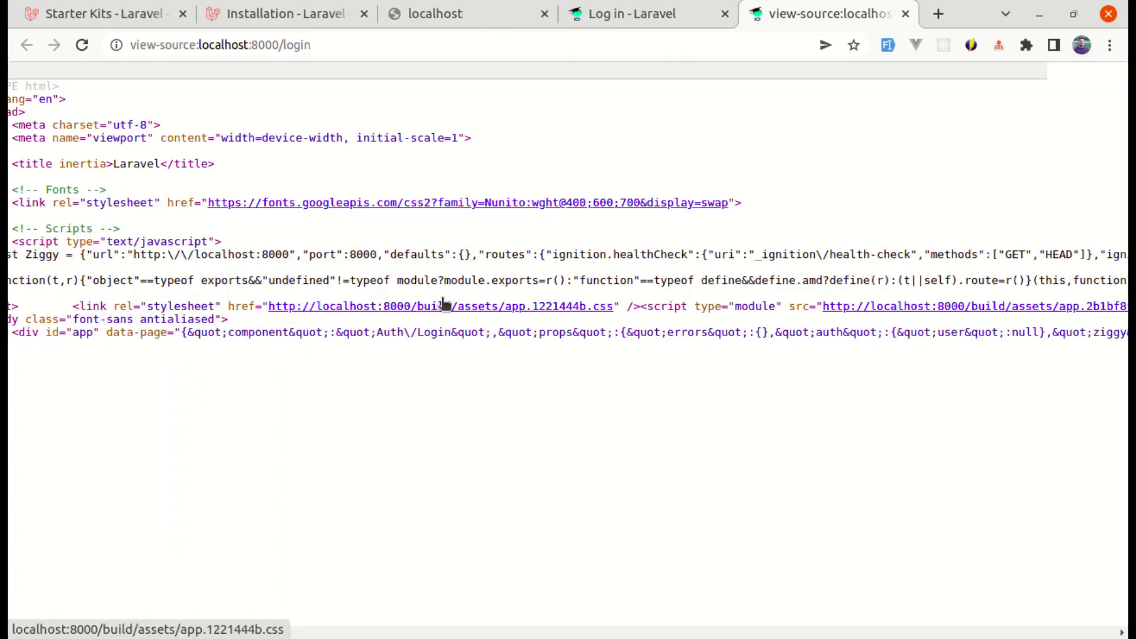
pyautogui.moveTo(442, 313)
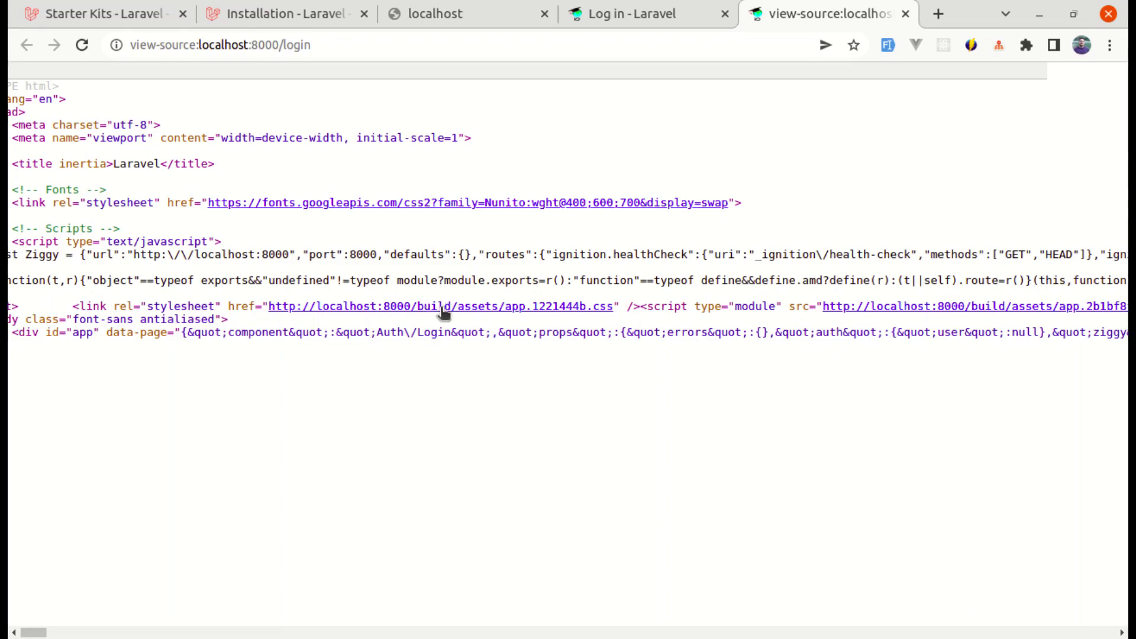
pyautogui.moveTo(507, 316)
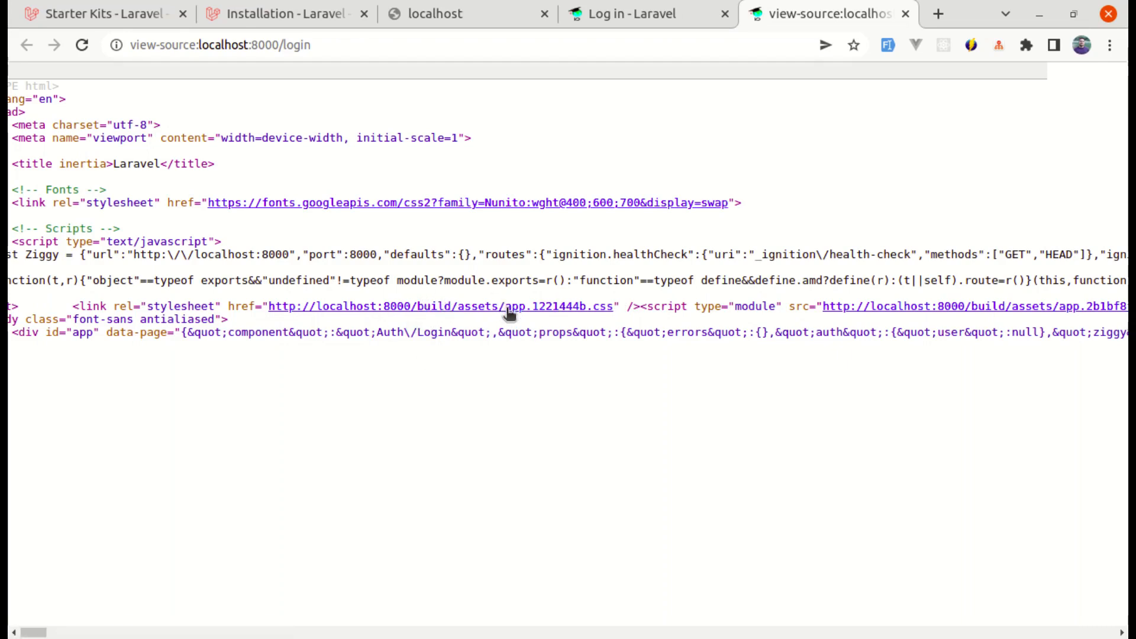
pyautogui.moveTo(529, 316)
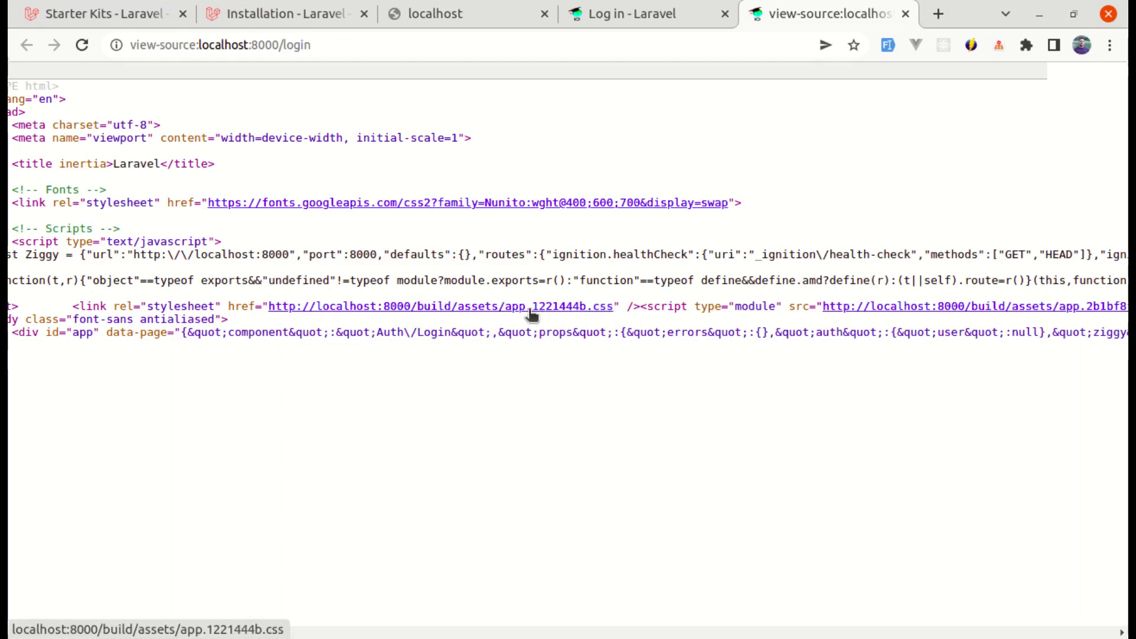
pyautogui.moveTo(587, 306)
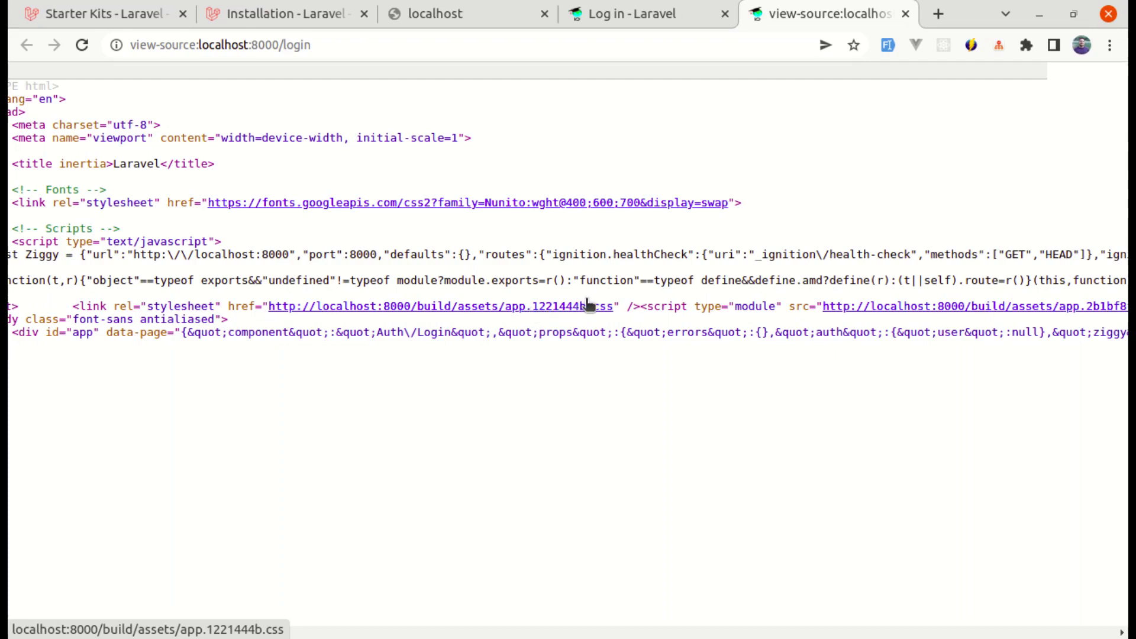
pyautogui.moveTo(649, 372)
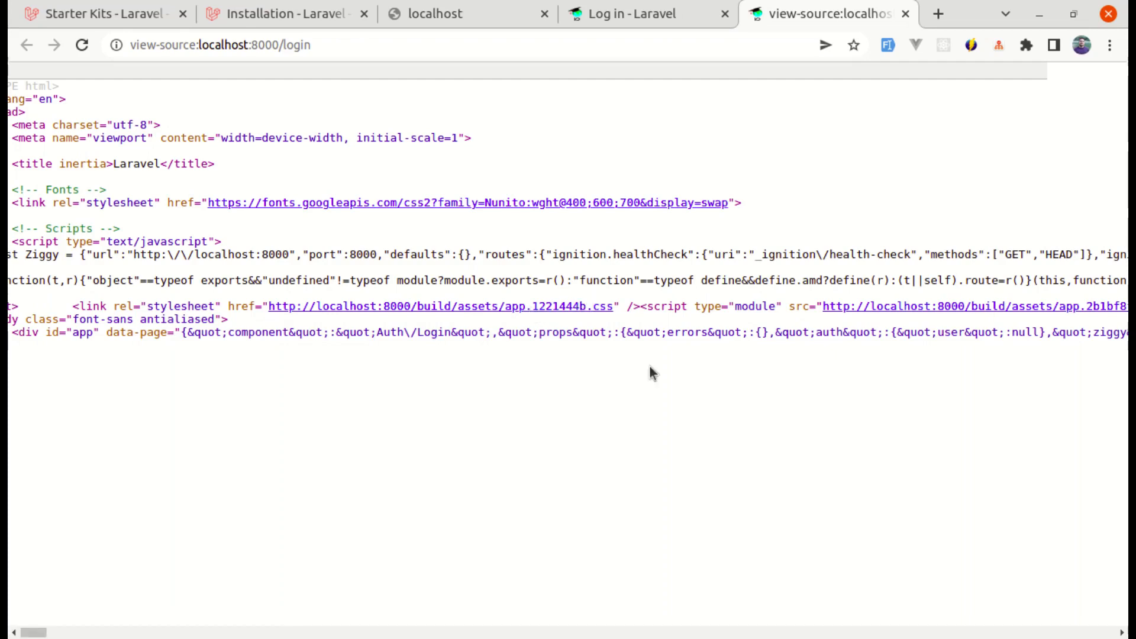